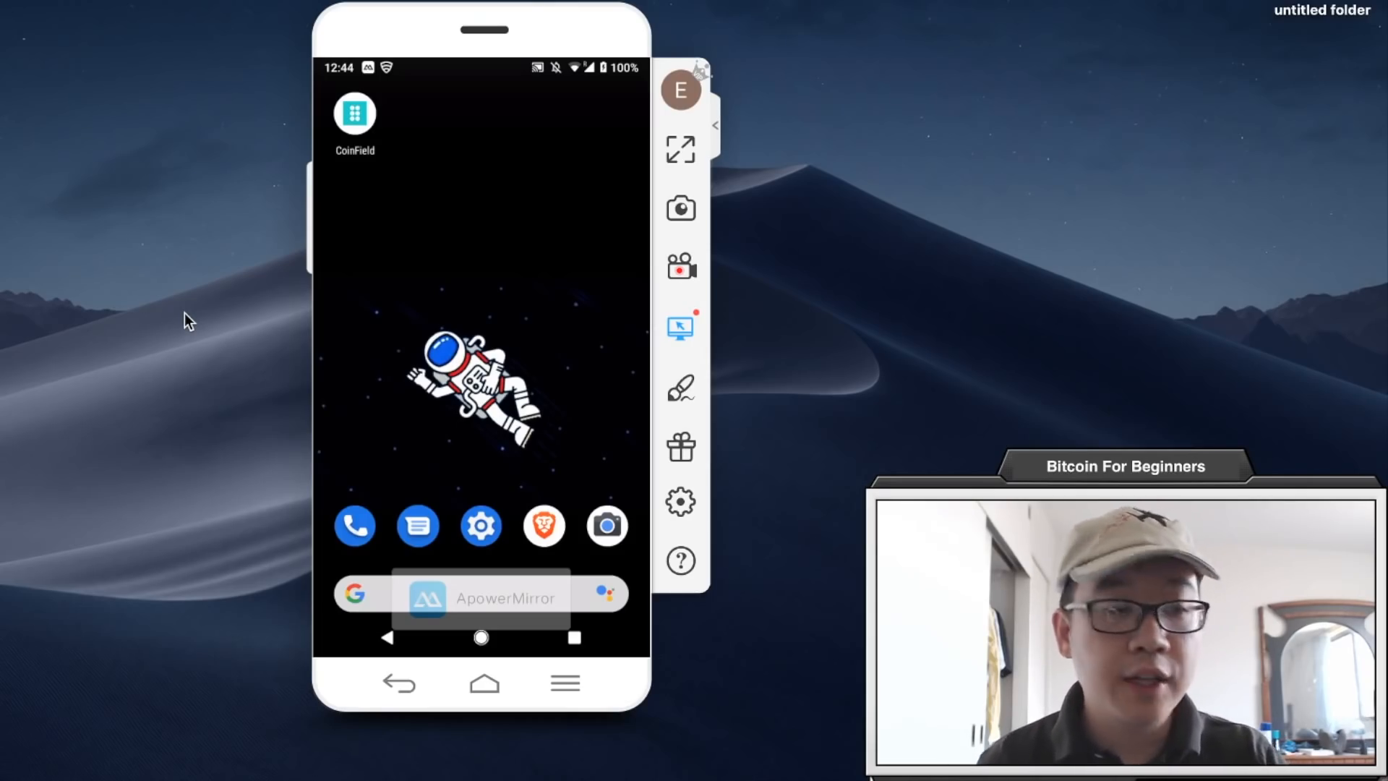
Step: Launch CoinField and log in to show the portfolio value and USD market list
click(352, 117)
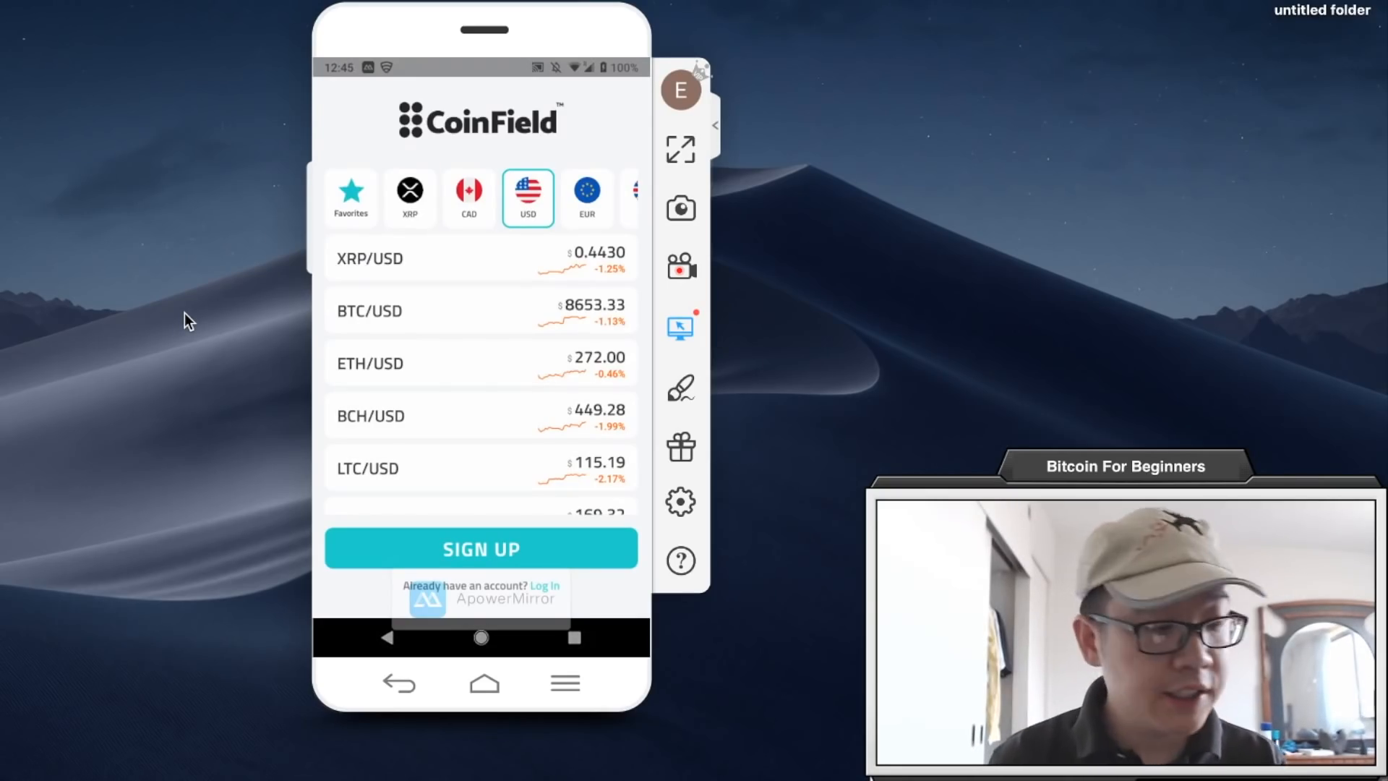
click(480, 547)
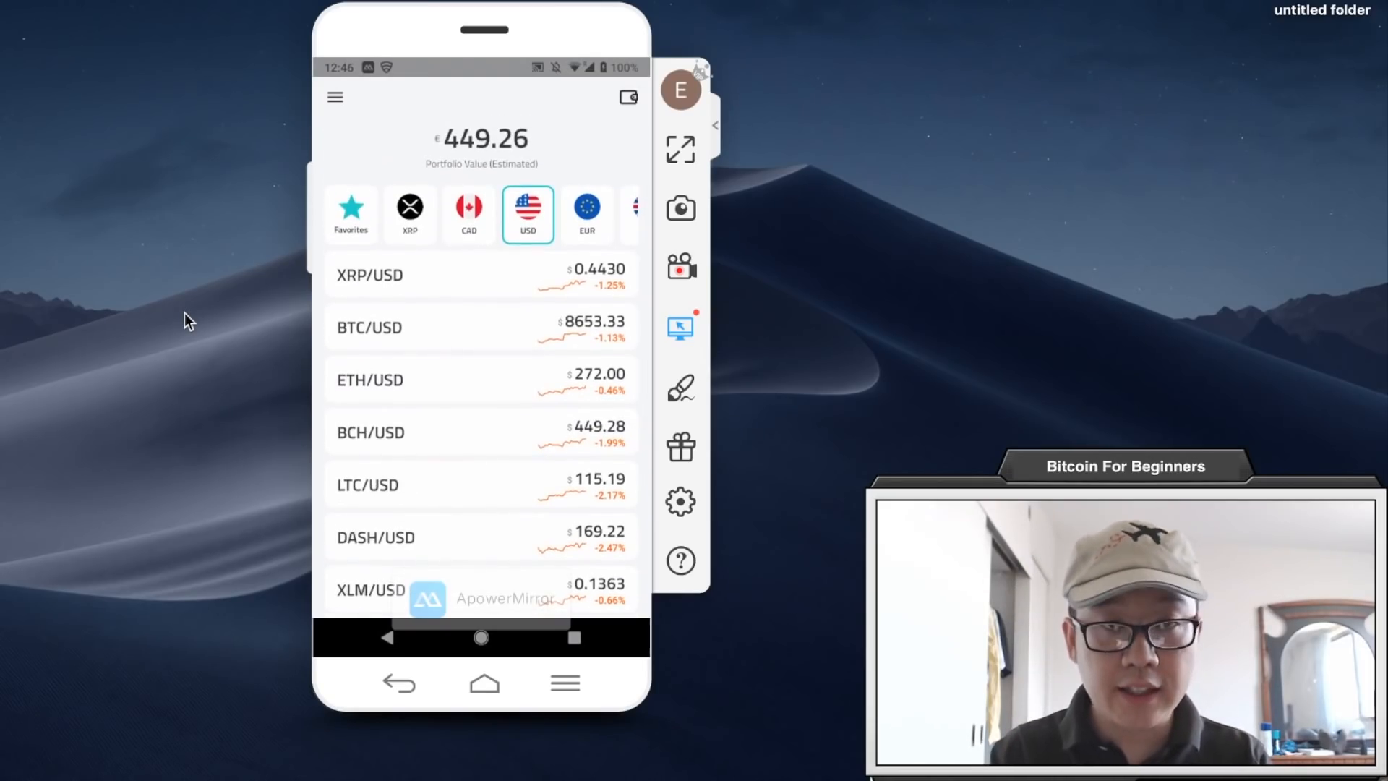
Step: Browse the market lists priced in CAD, XRP and back to USD
click(468, 214)
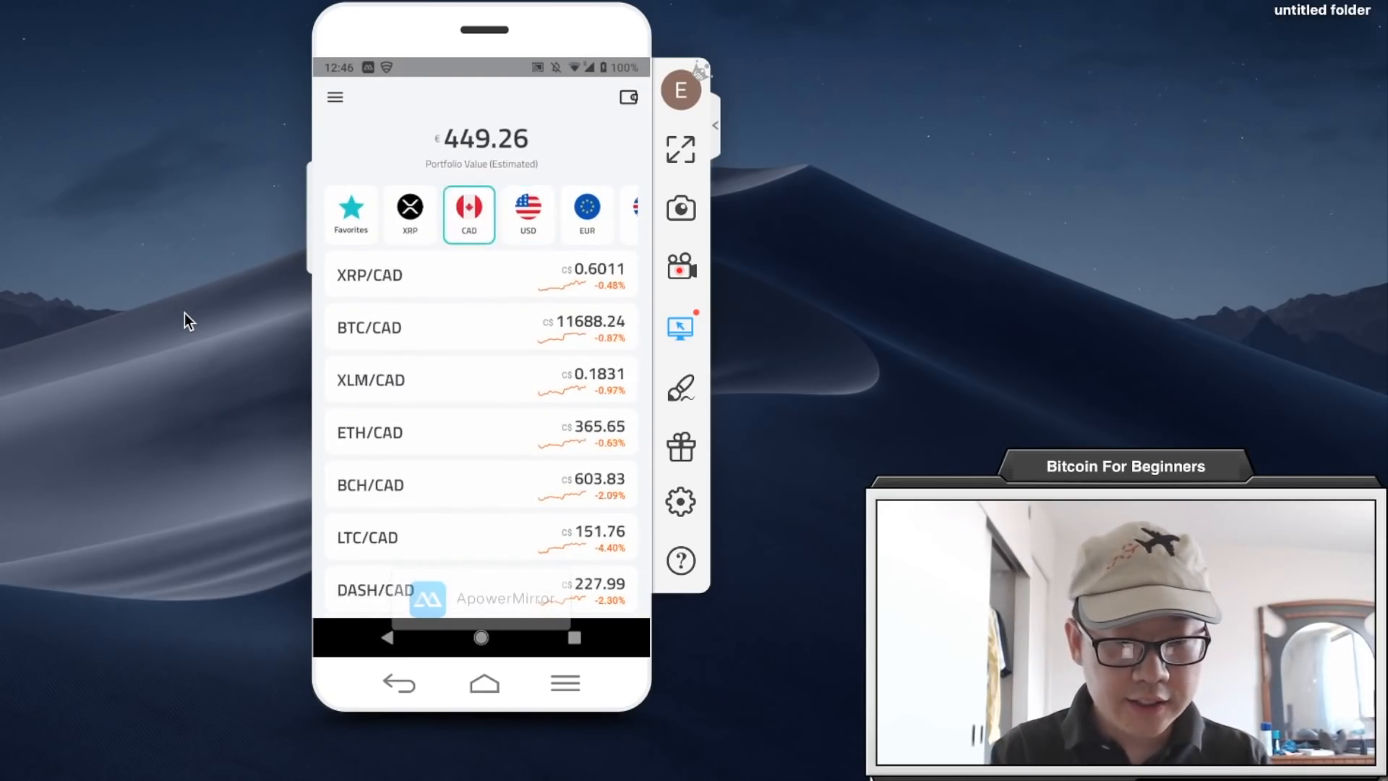
click(409, 213)
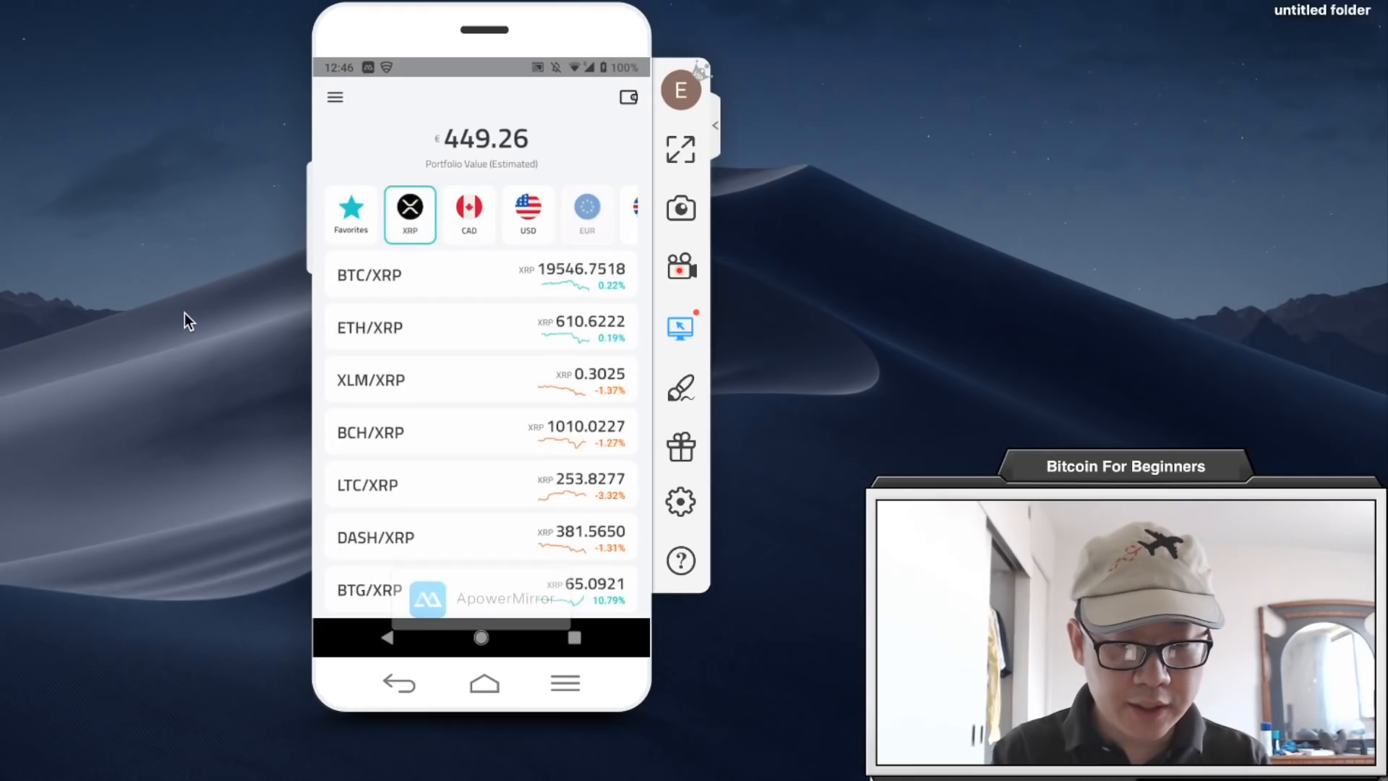
click(527, 216)
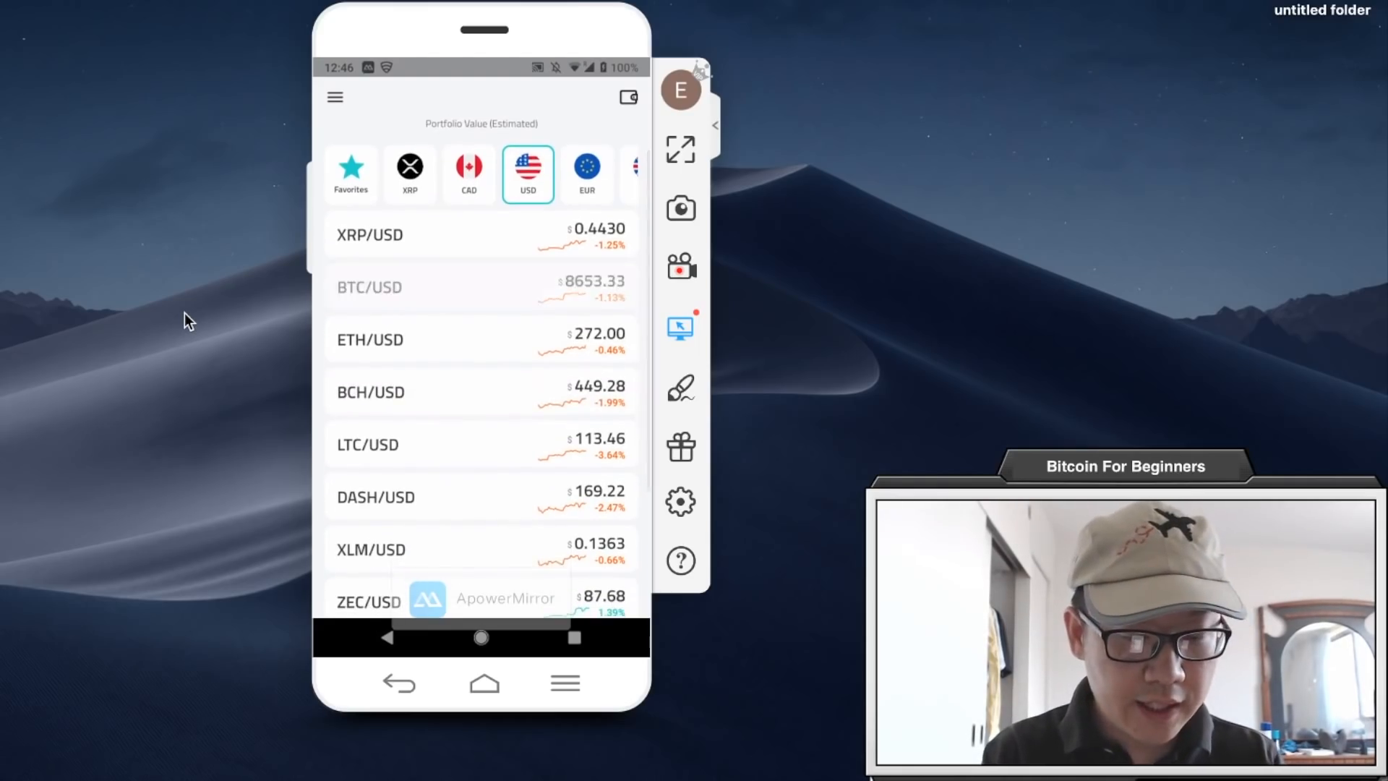
Step: View the BTC/USD market detail page with its $8653.33 price and daily chart
click(483, 286)
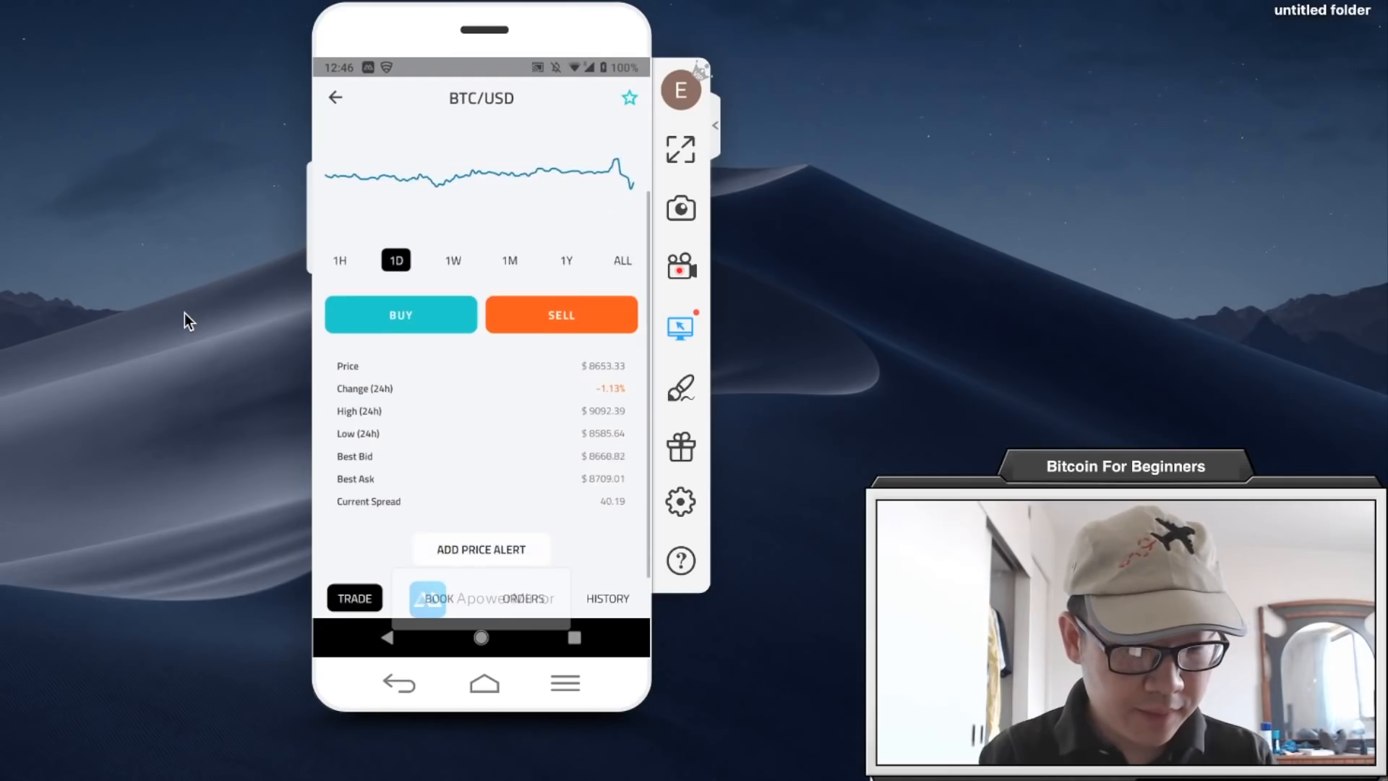
click(334, 97)
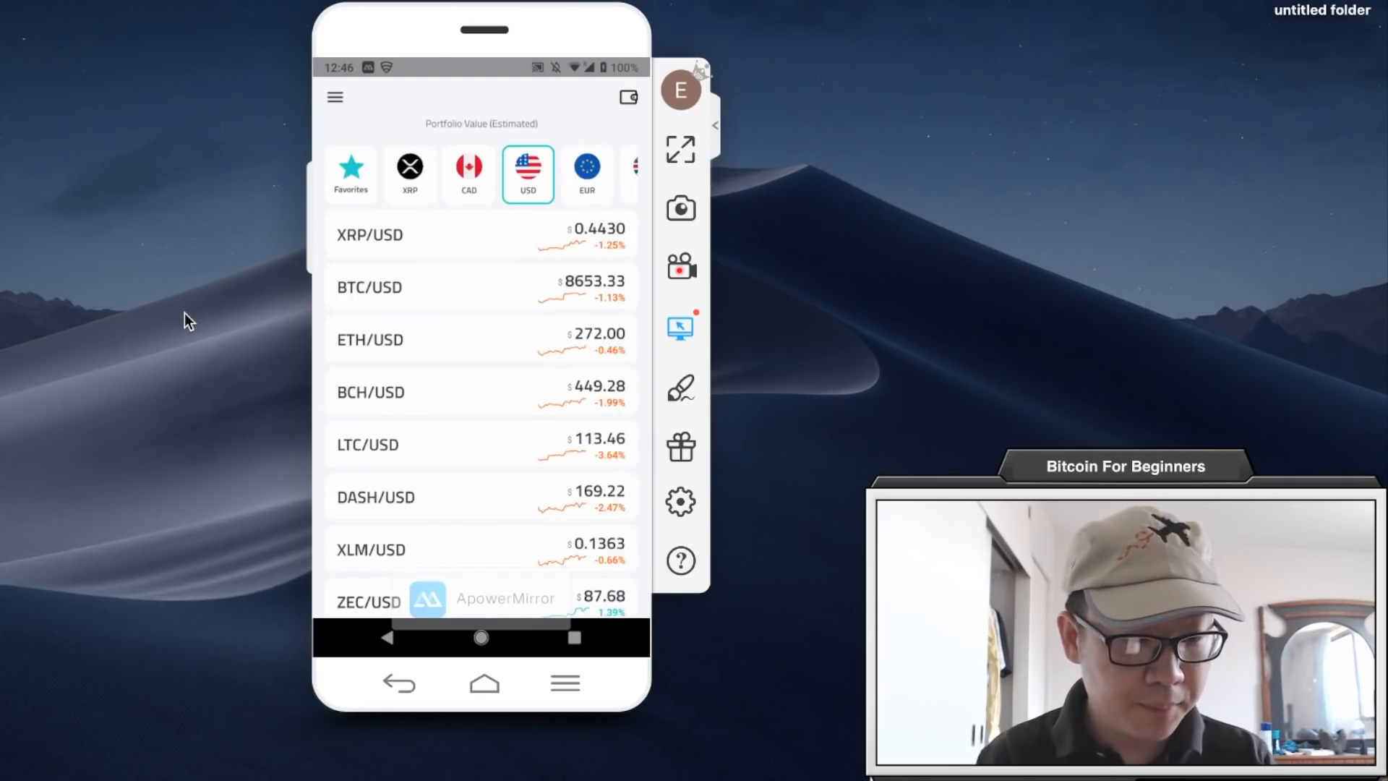
click(482, 286)
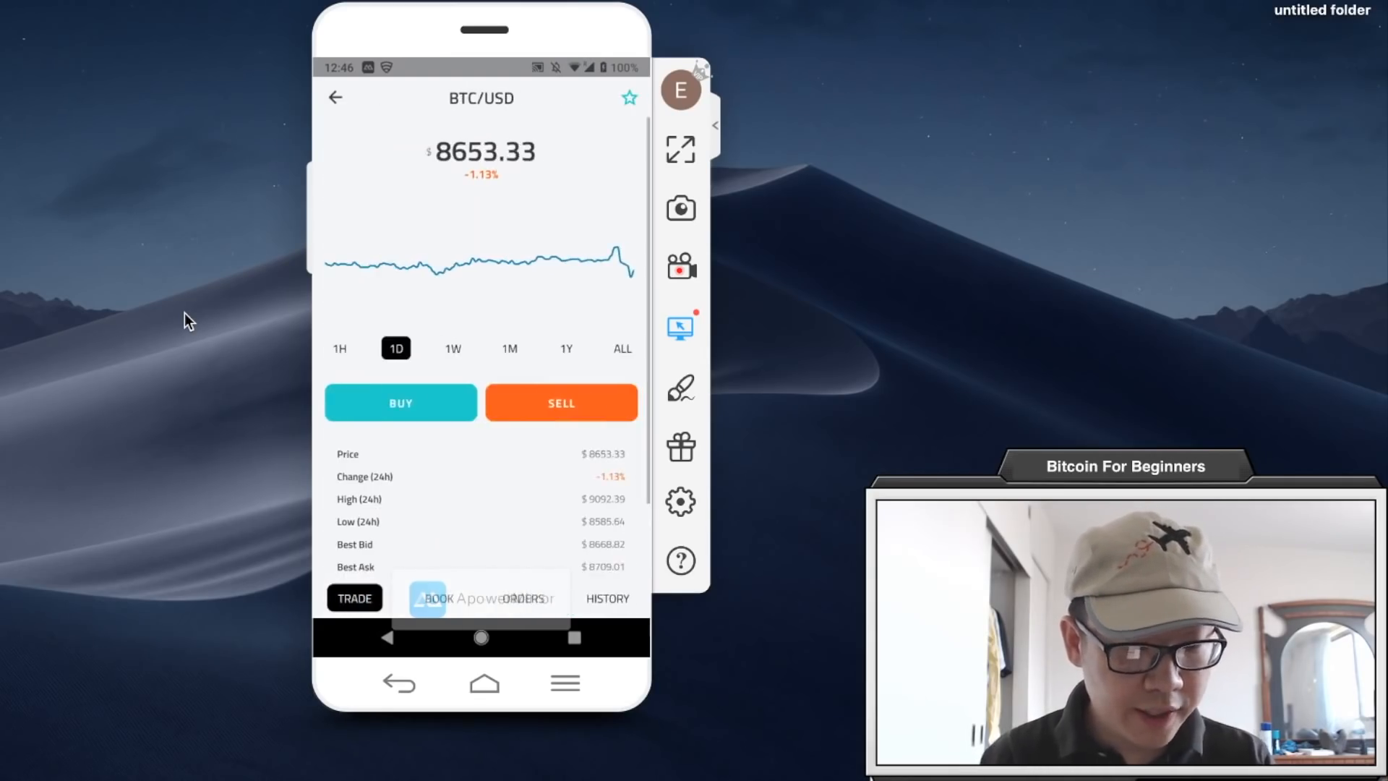
Step: Start a BTC limit buy order and enter an amount of .005 BTC
click(400, 403)
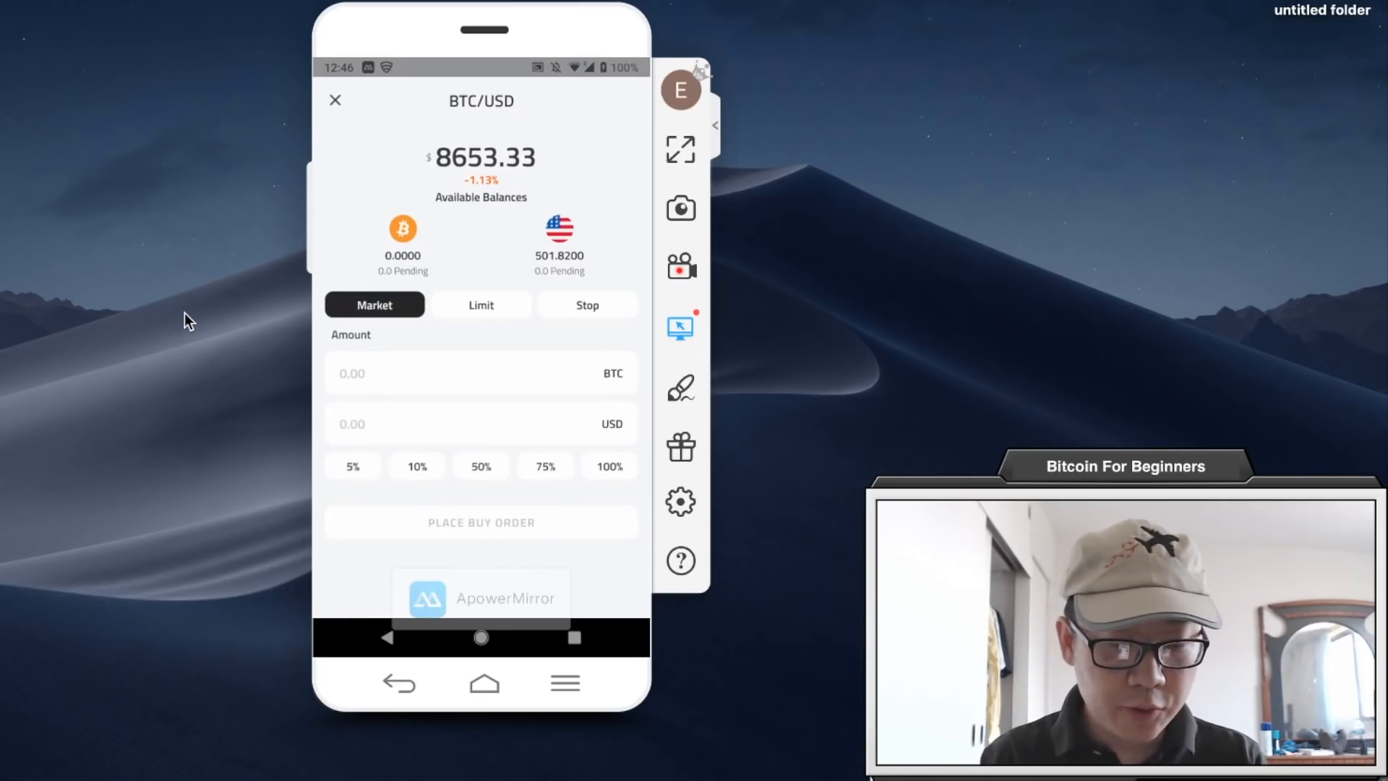
click(585, 305)
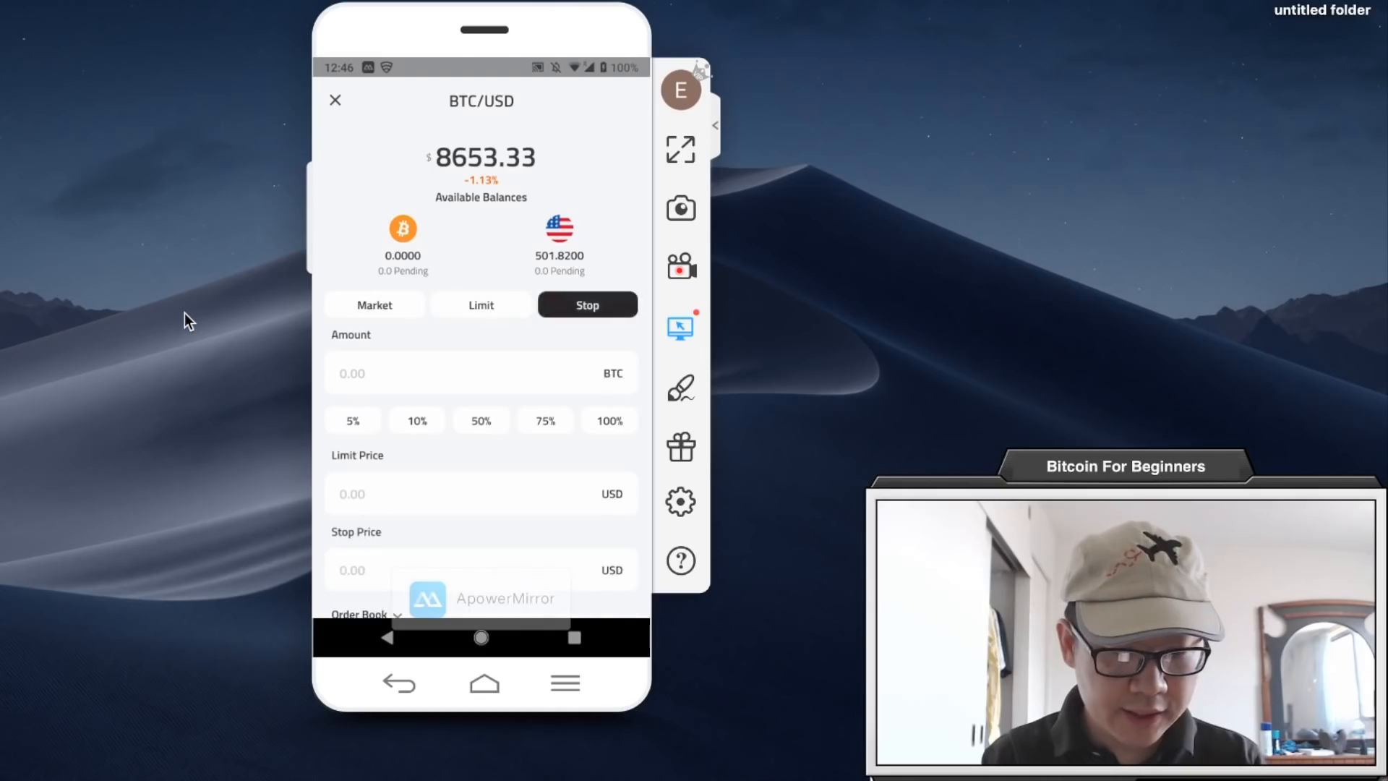
click(480, 305)
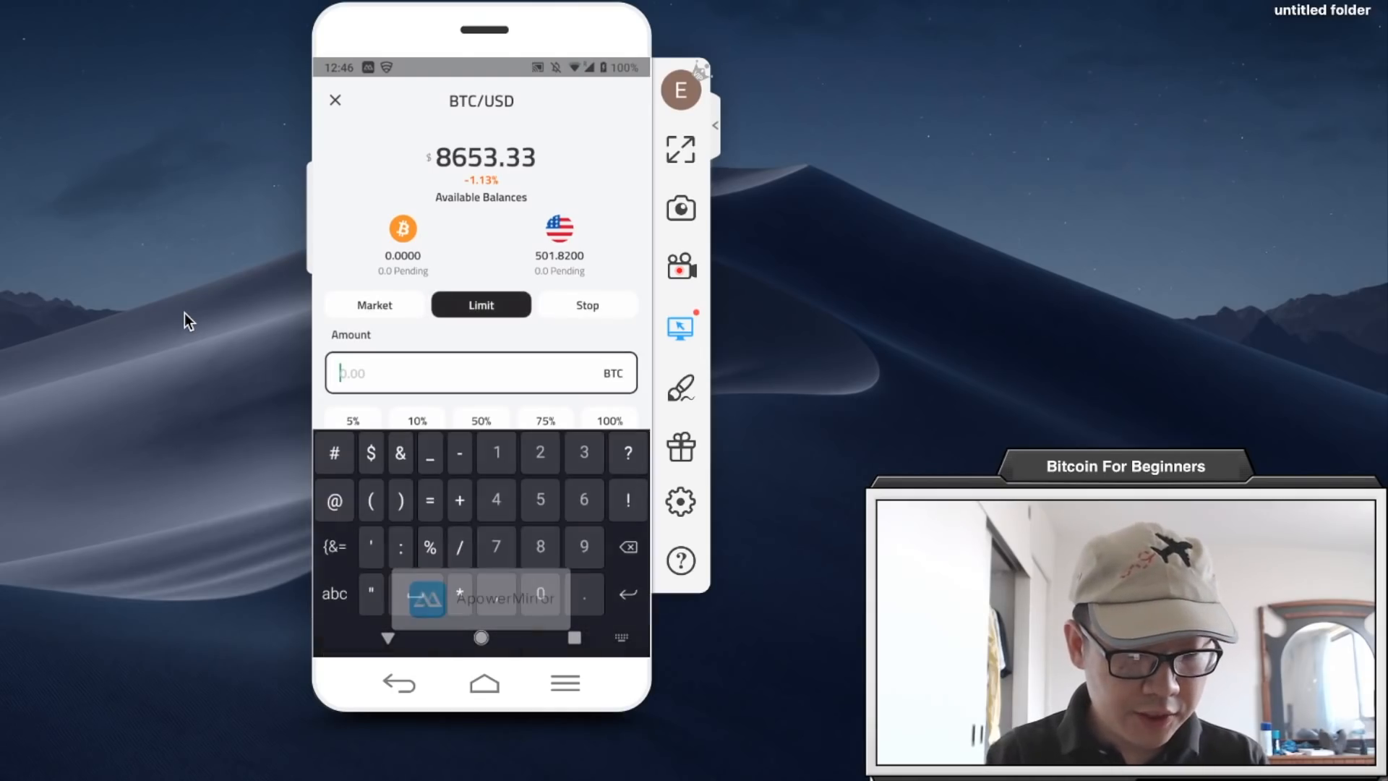
text(.005)
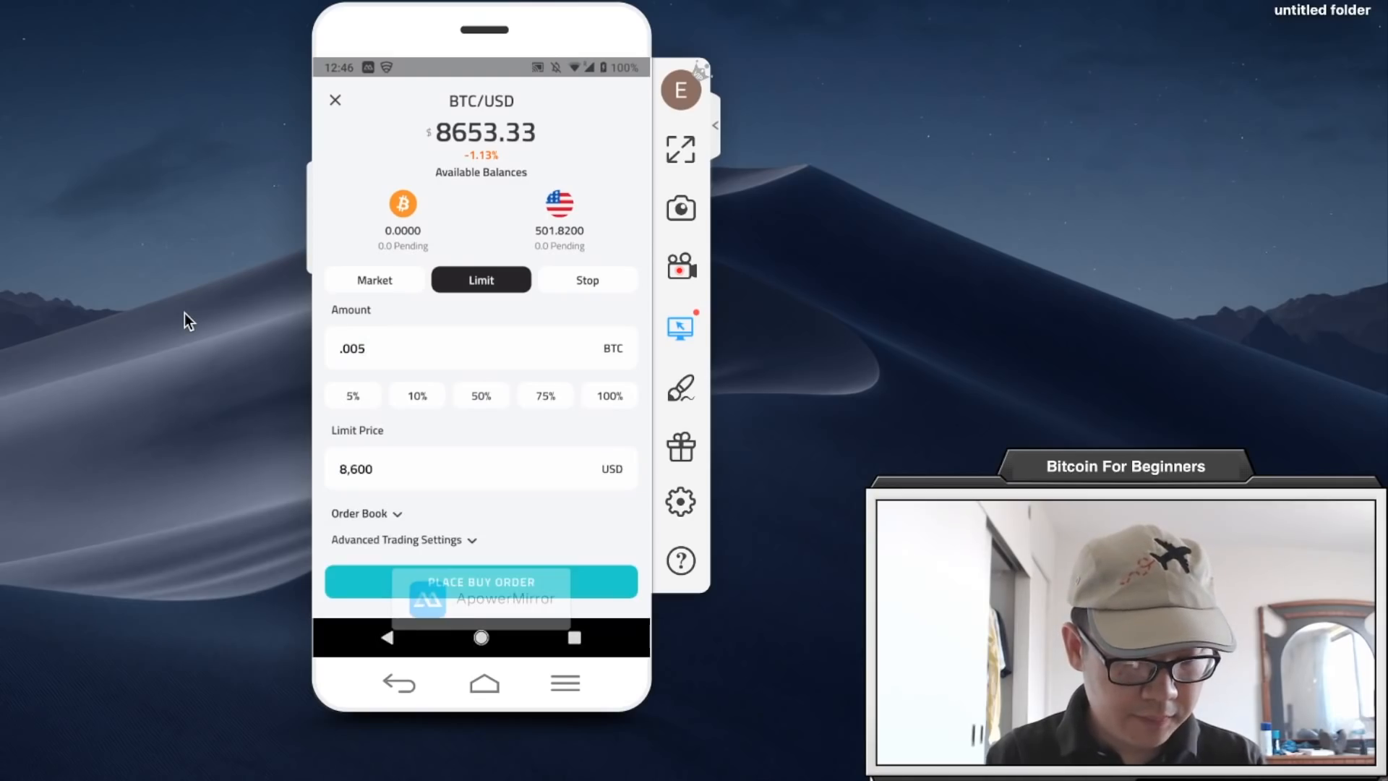
Step: Expand the order book, review the buy order summary, dismiss it and switch to the sell form
click(366, 512)
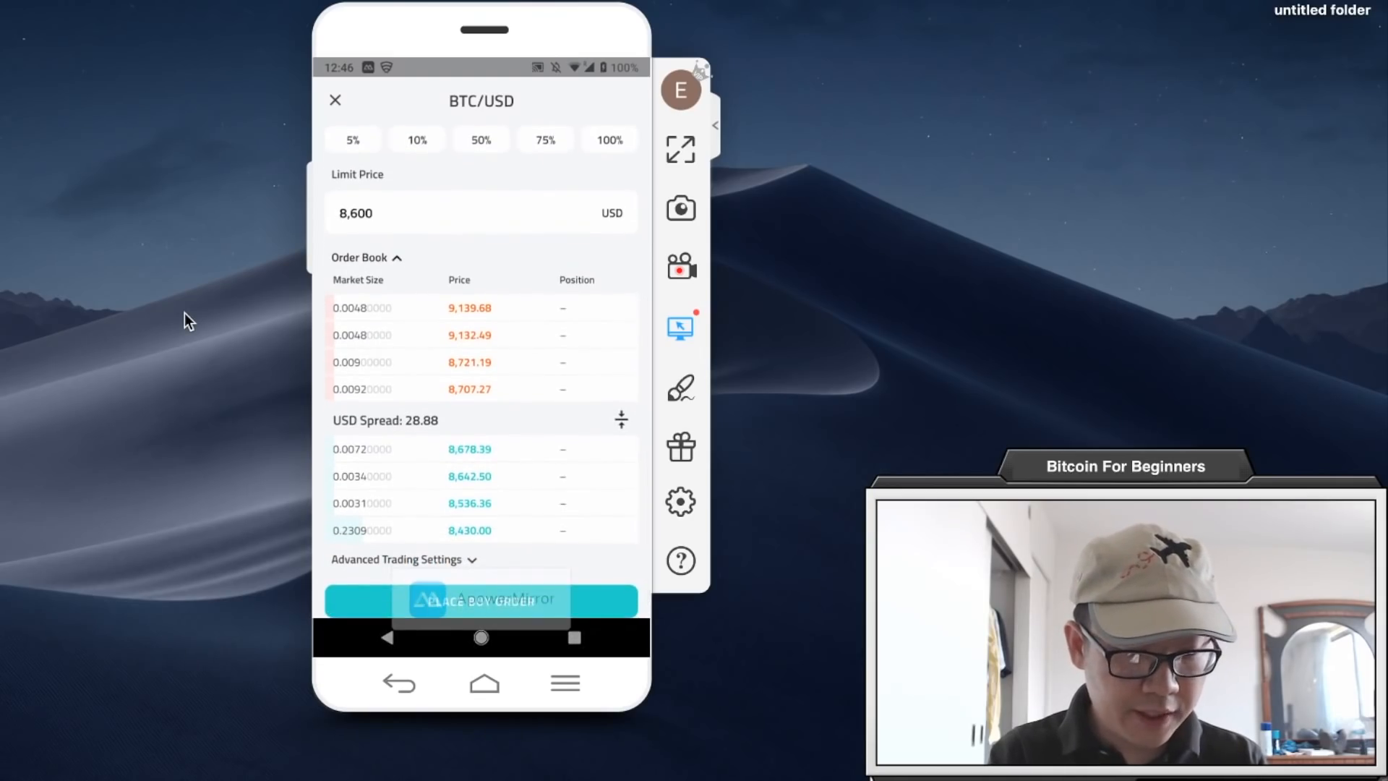
click(479, 600)
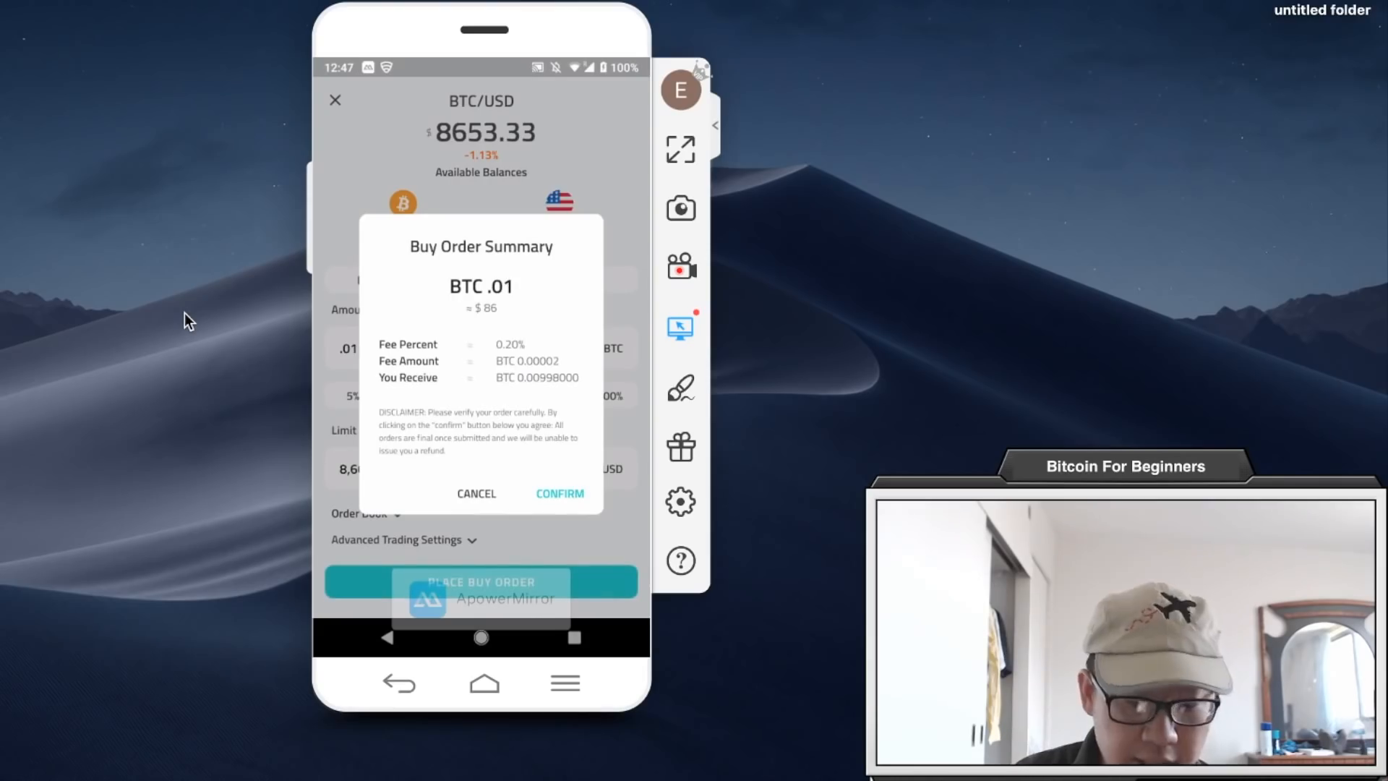
click(476, 493)
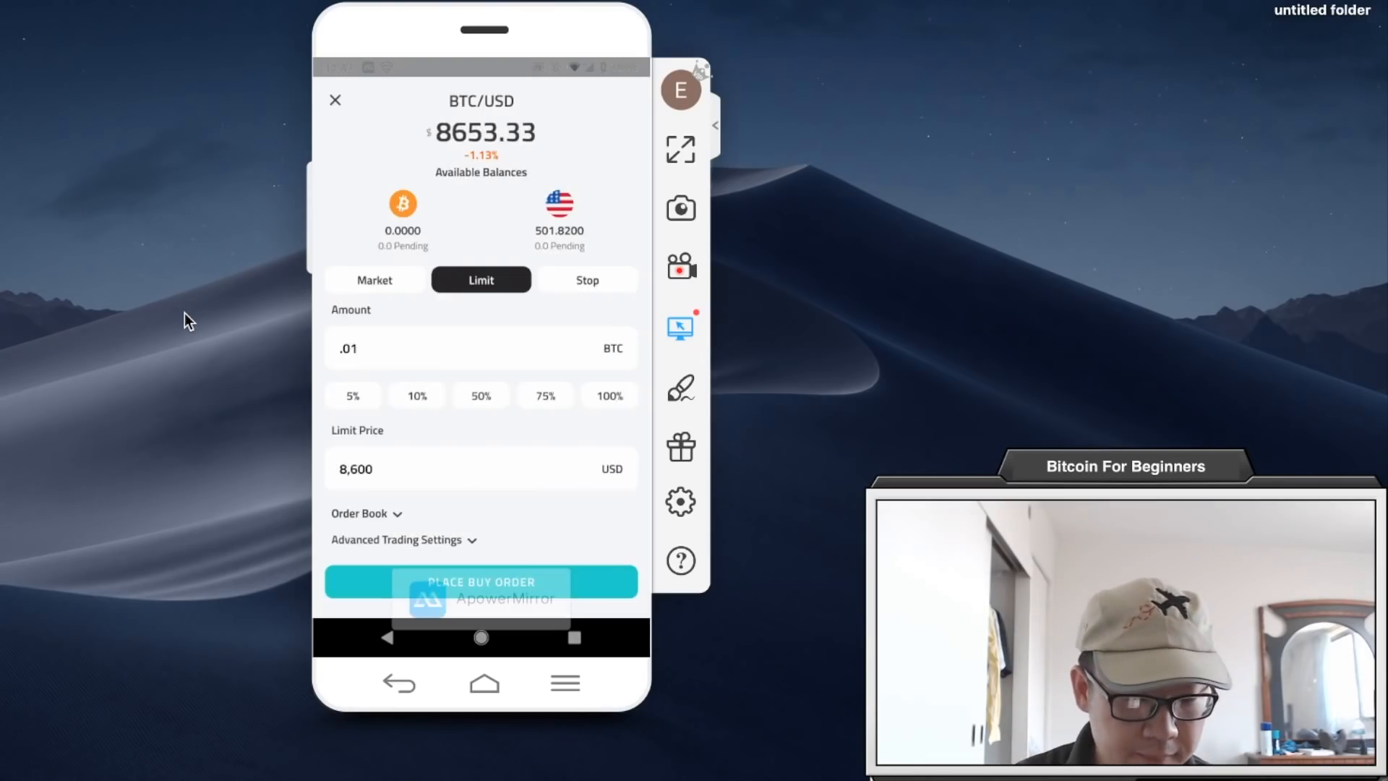
click(373, 279)
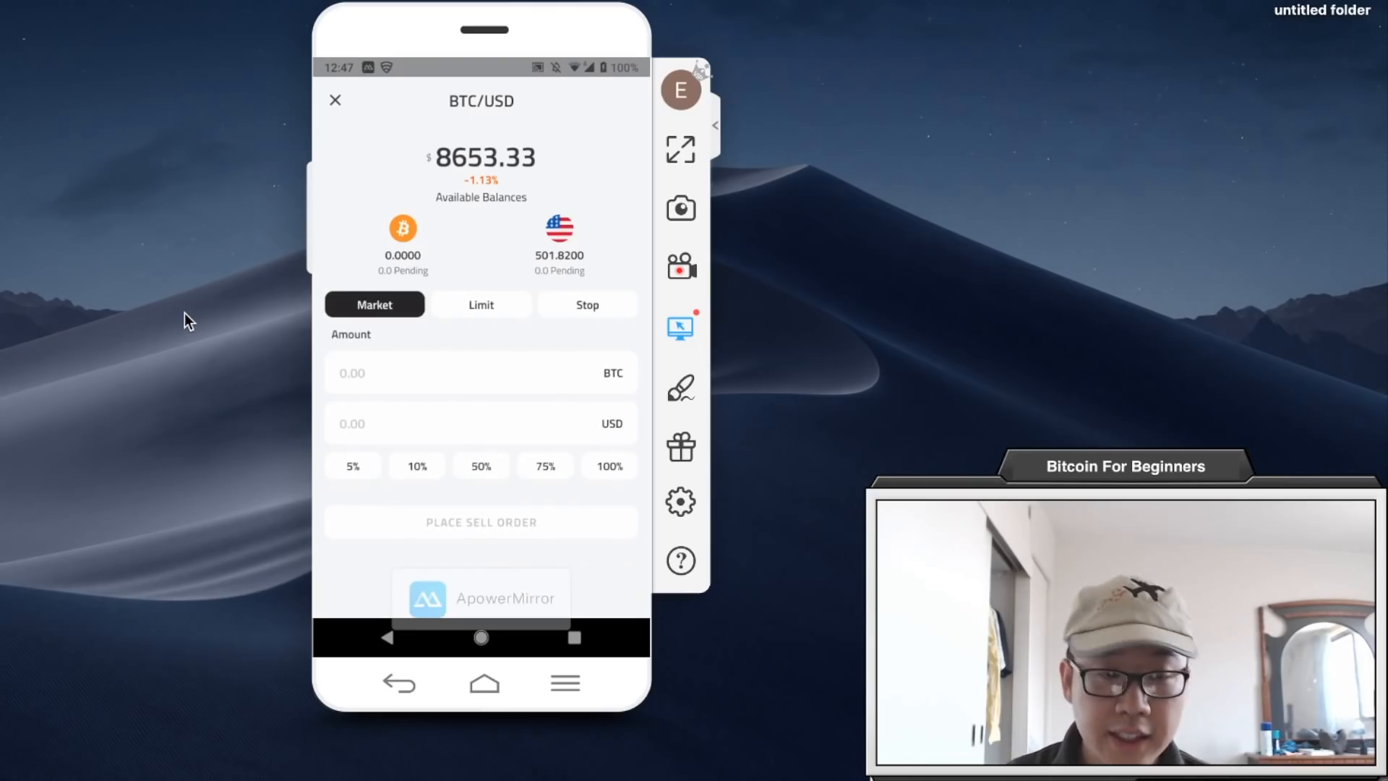
Step: Return to the BTC/USD page and view its order book and empty open orders
click(334, 98)
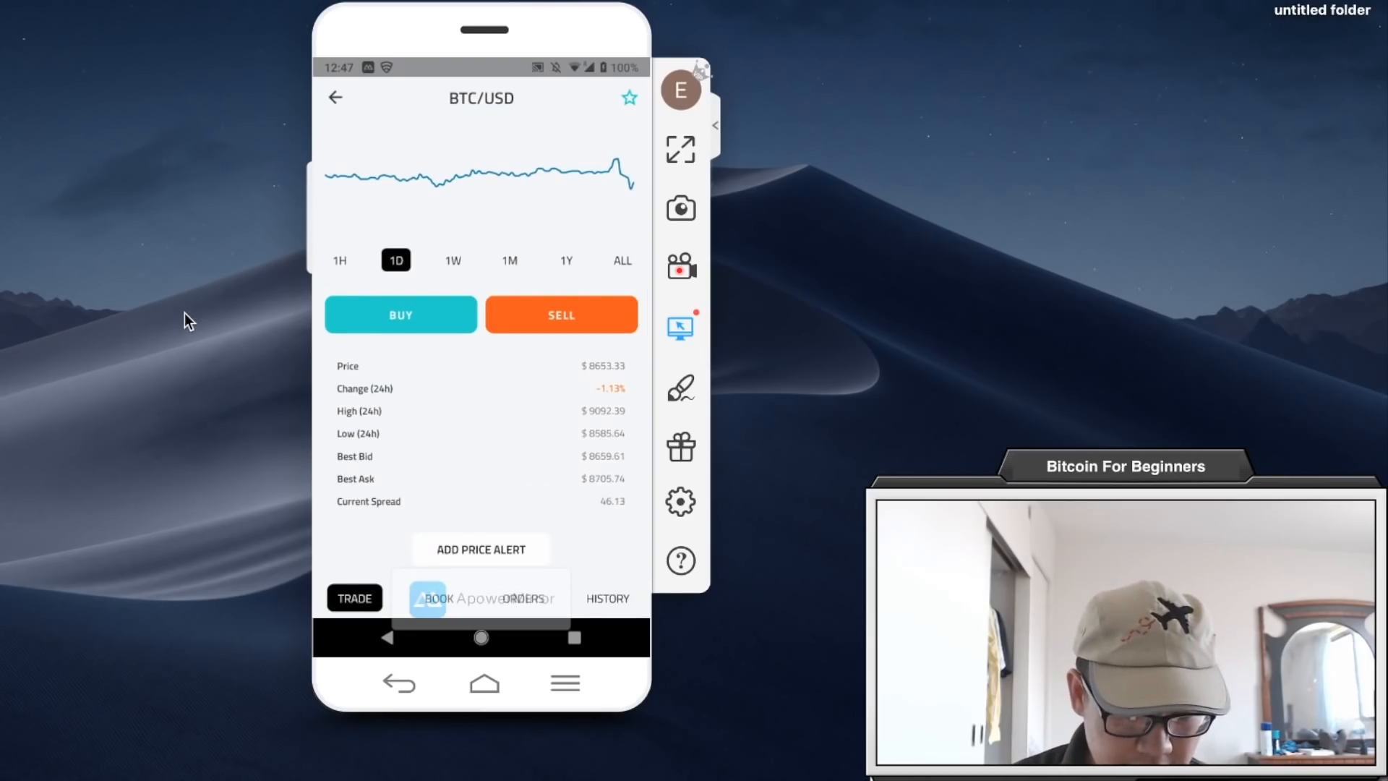
click(438, 597)
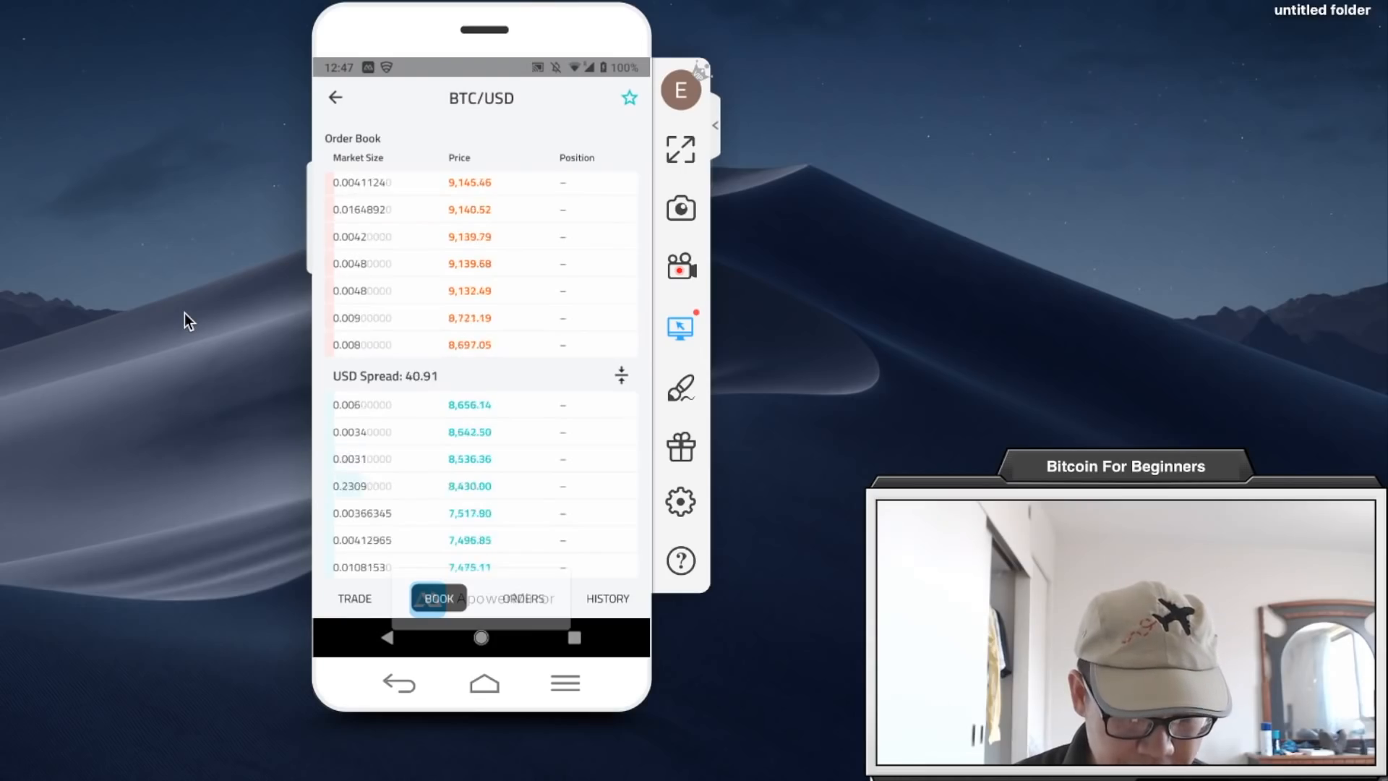
click(521, 597)
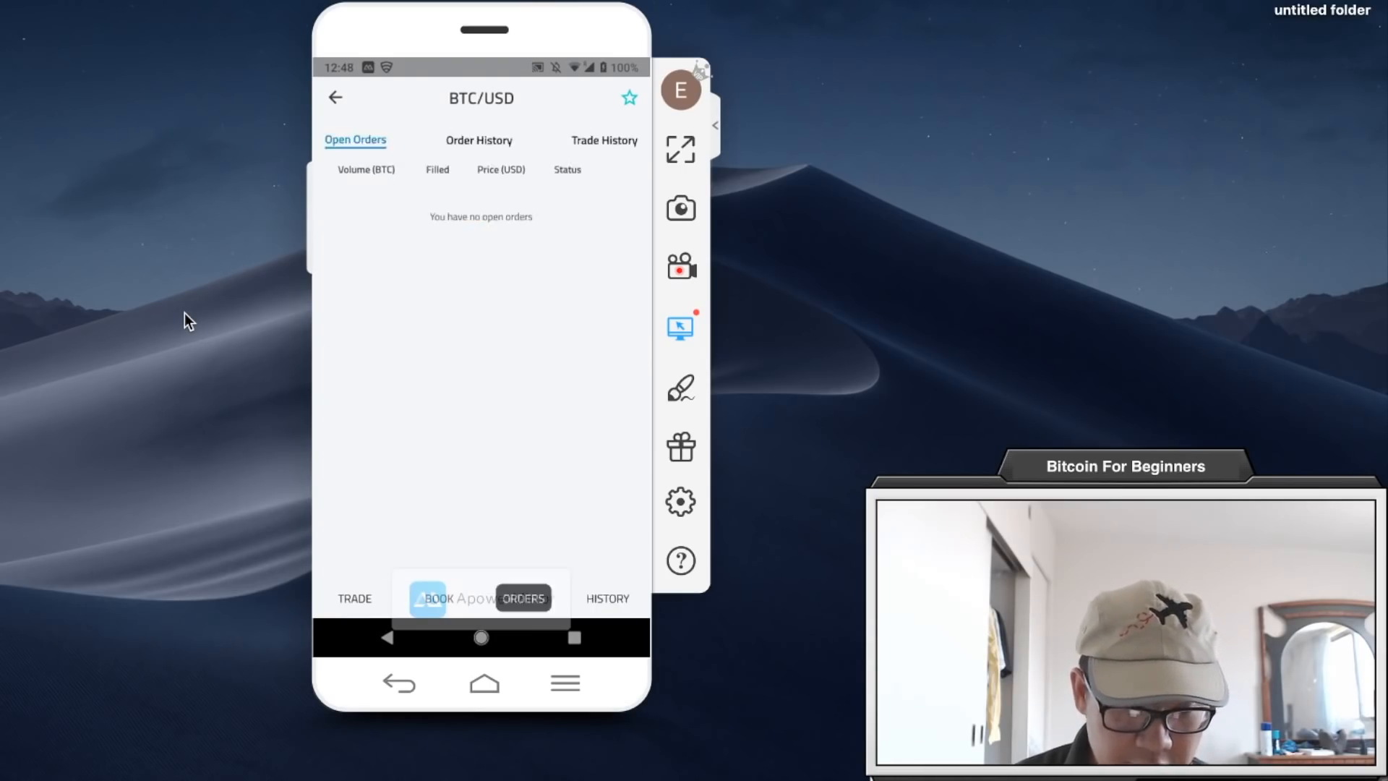
Step: Review the BTC/USD order history and trade history, then go back to the USD markets
click(479, 140)
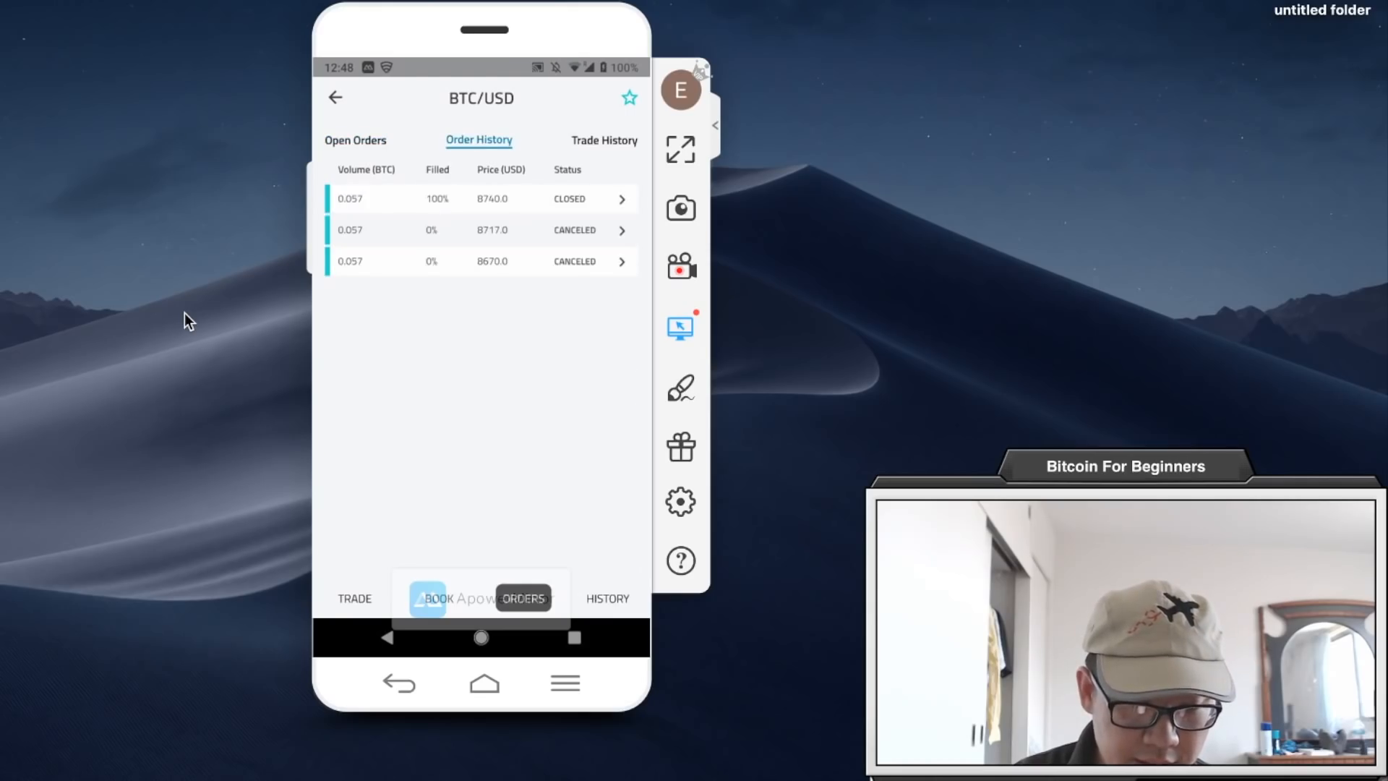
click(604, 140)
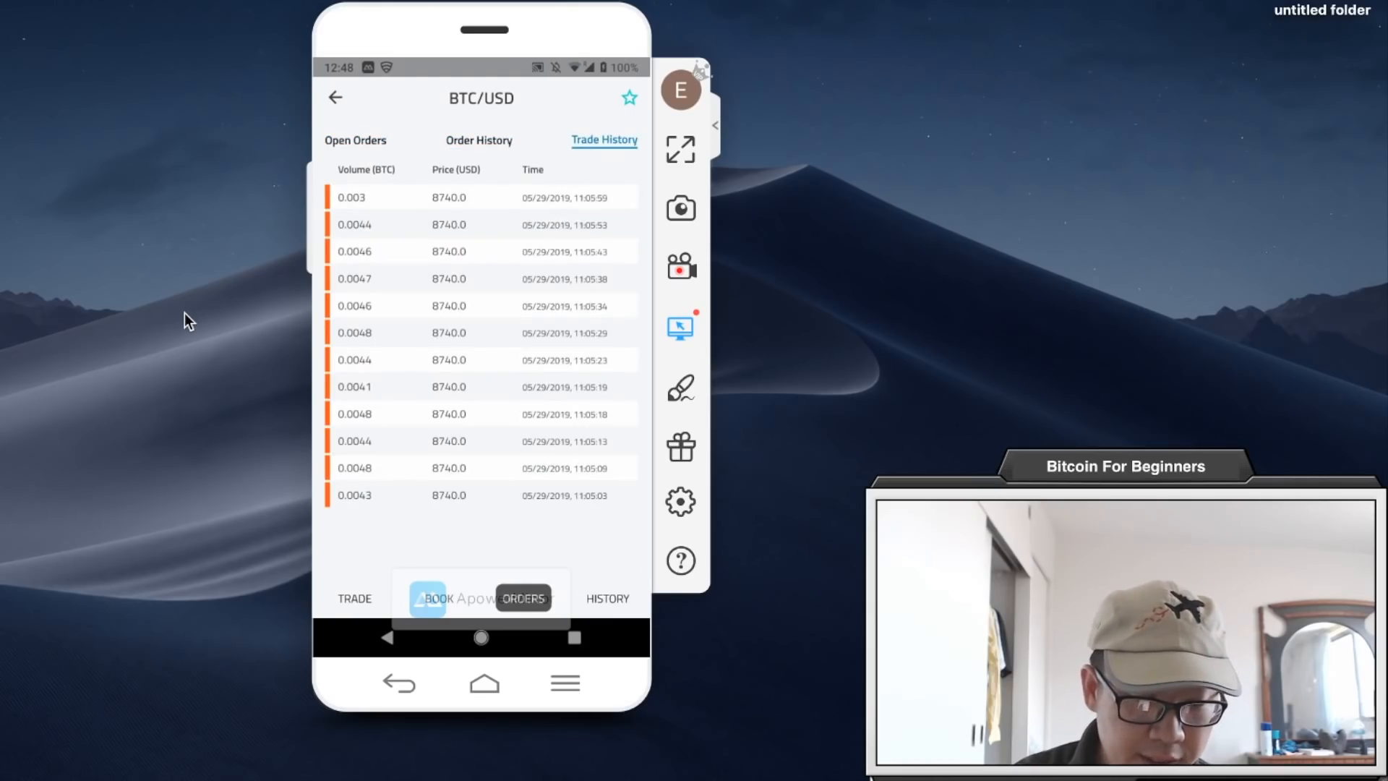
click(478, 140)
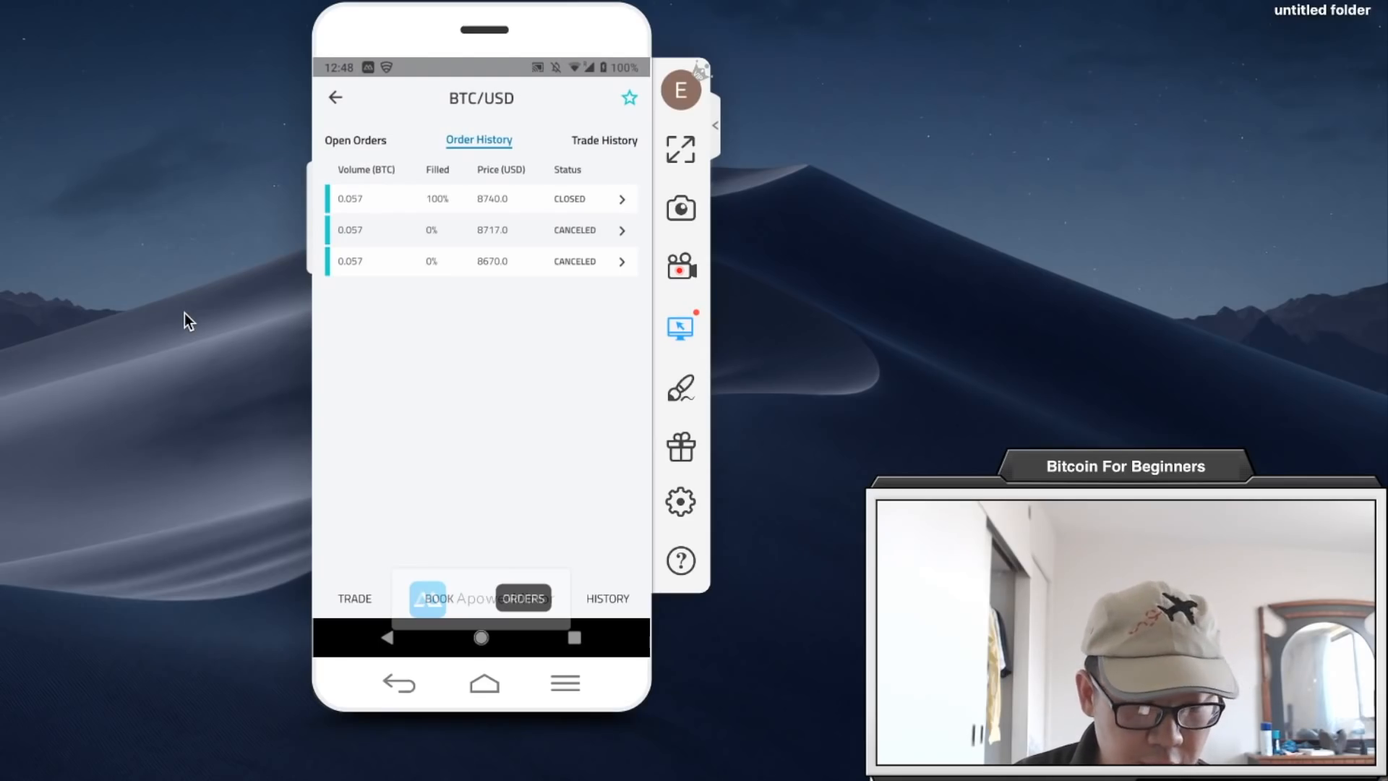
click(604, 140)
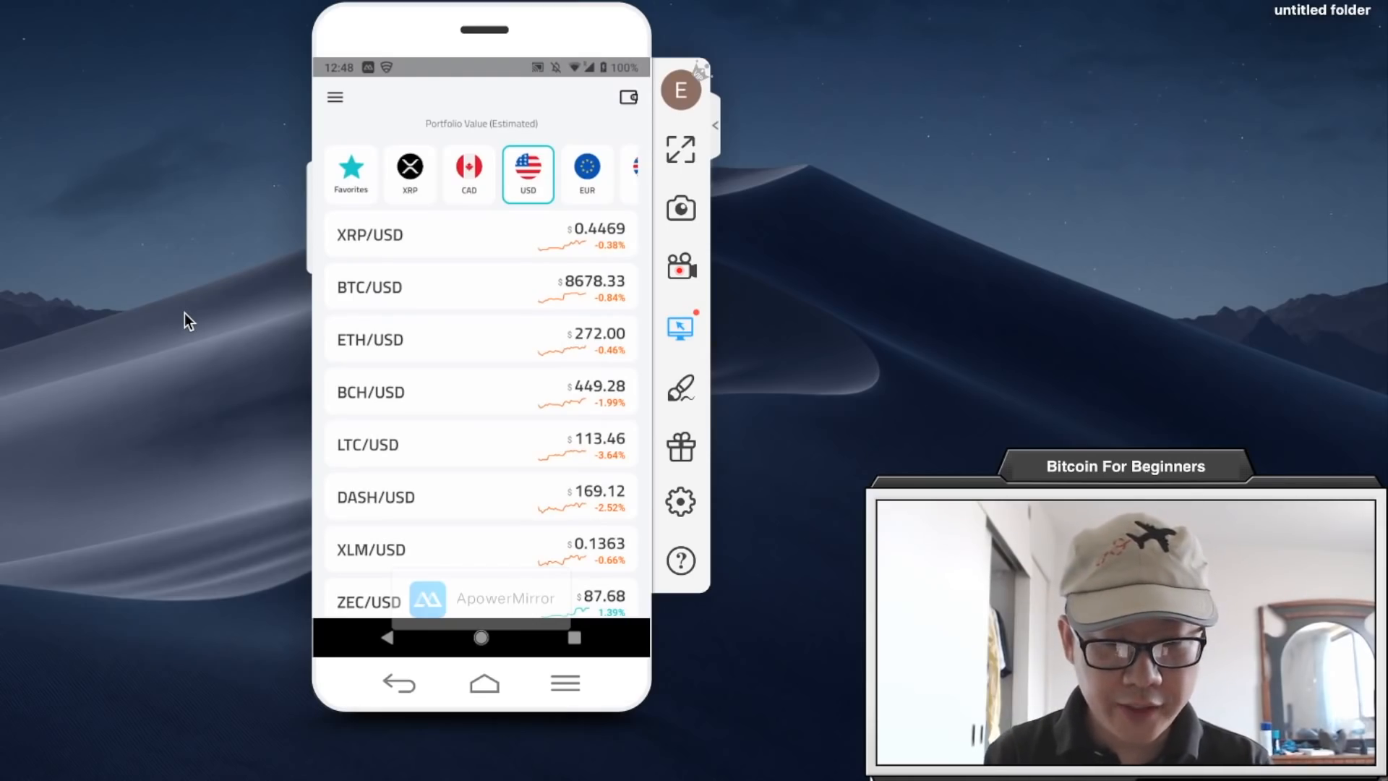
Step: Favorite BTC/USD, then reach the BTC wallet through the menu's wallets overview
click(483, 286)
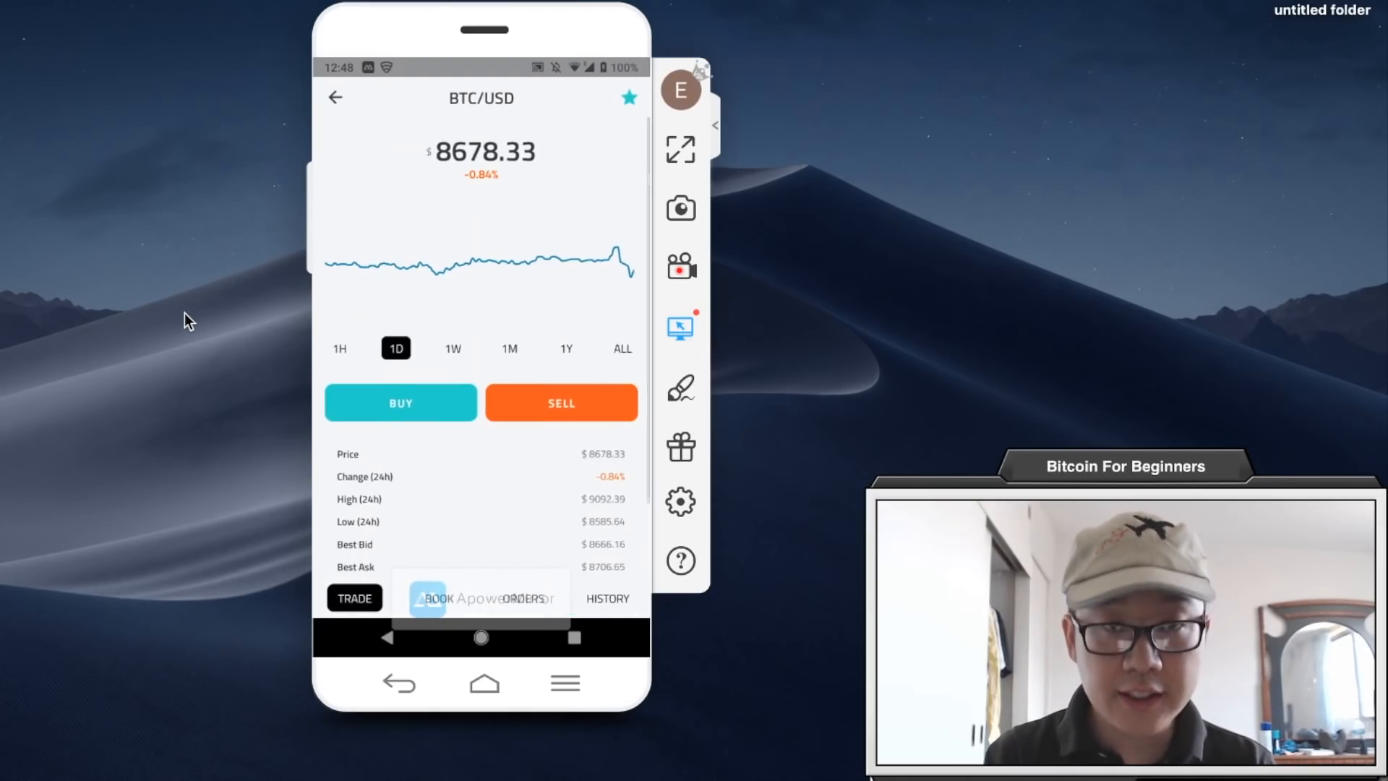
click(334, 97)
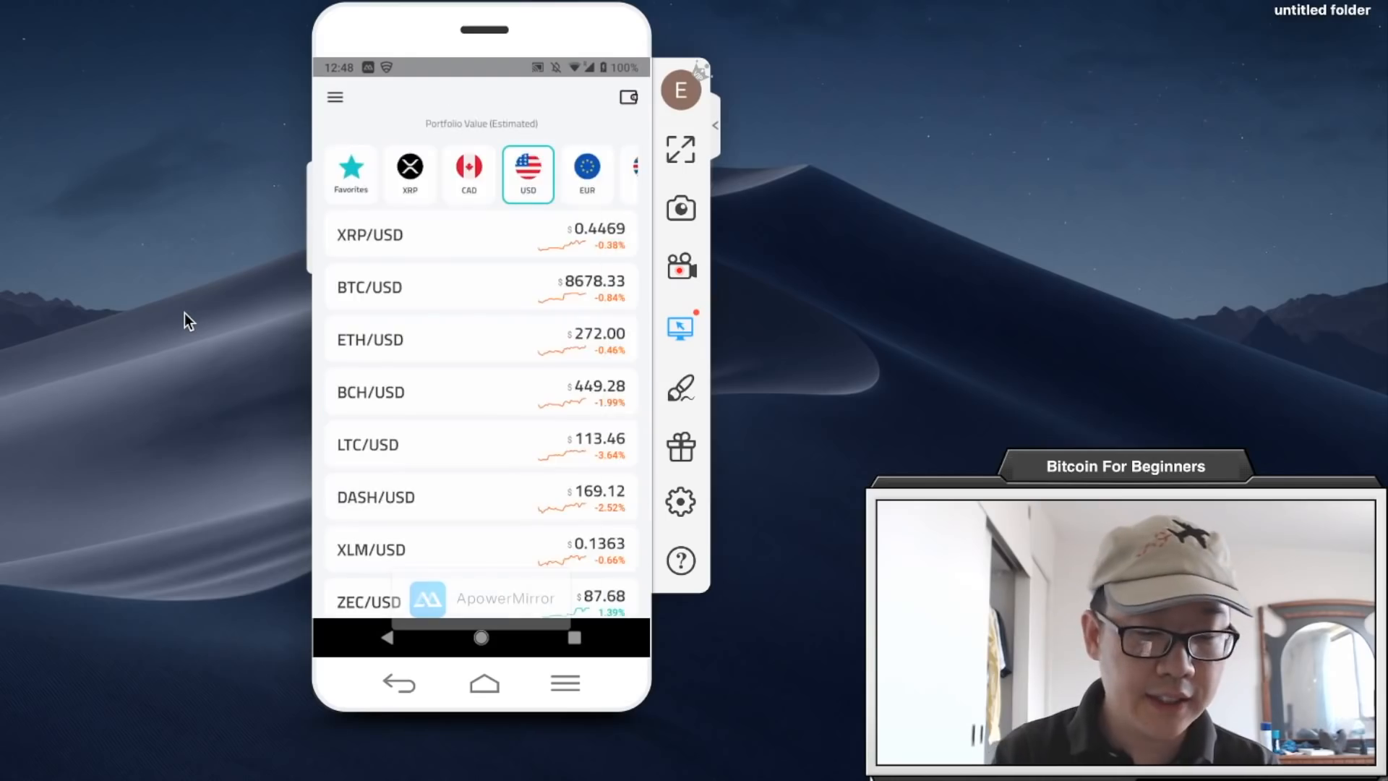
click(350, 174)
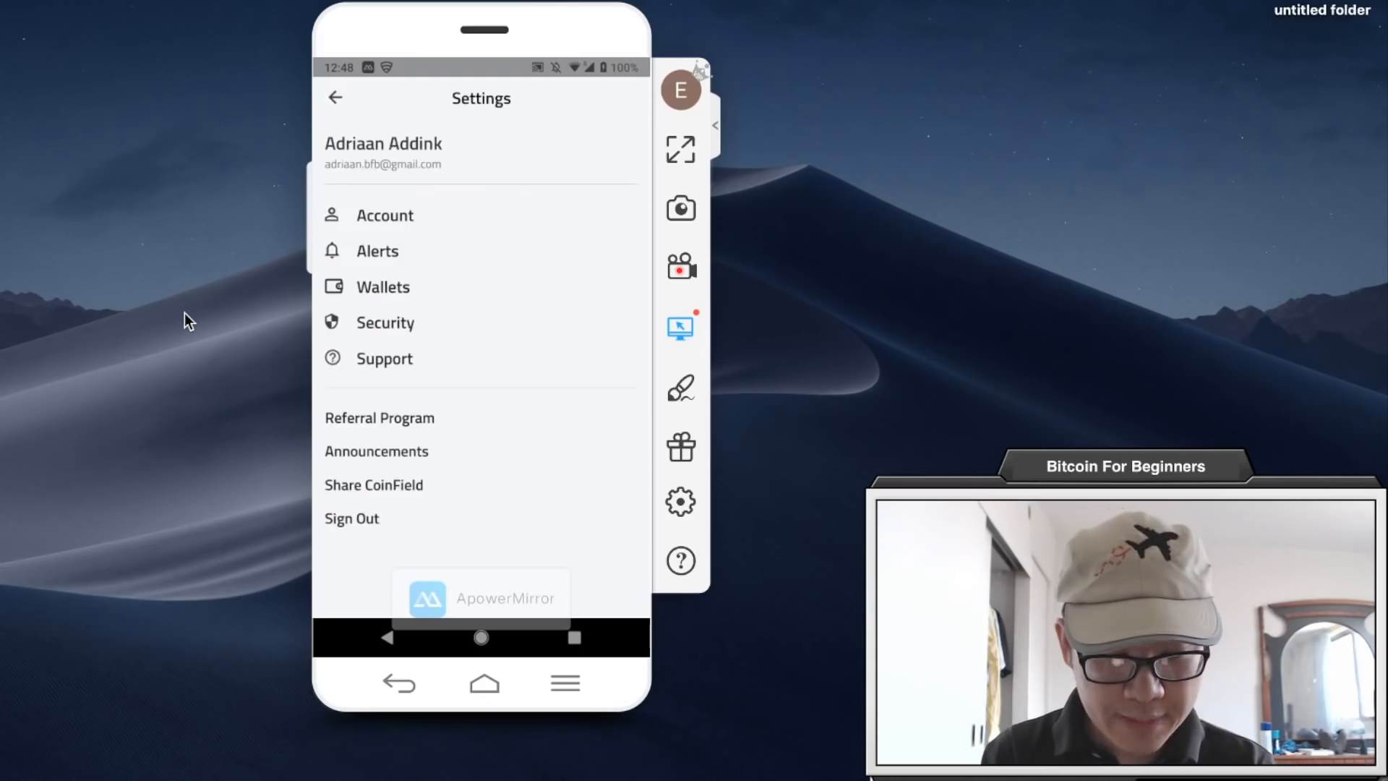
click(383, 286)
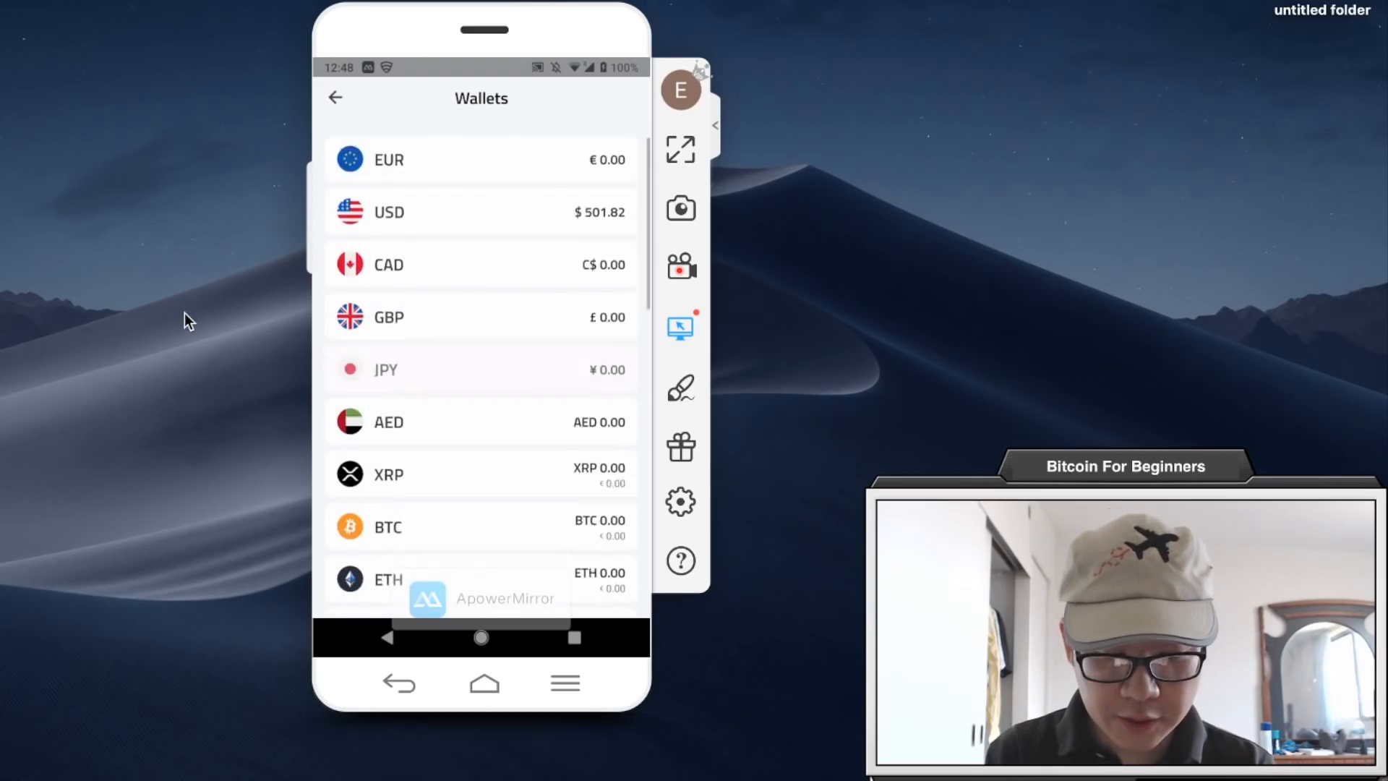
click(480, 526)
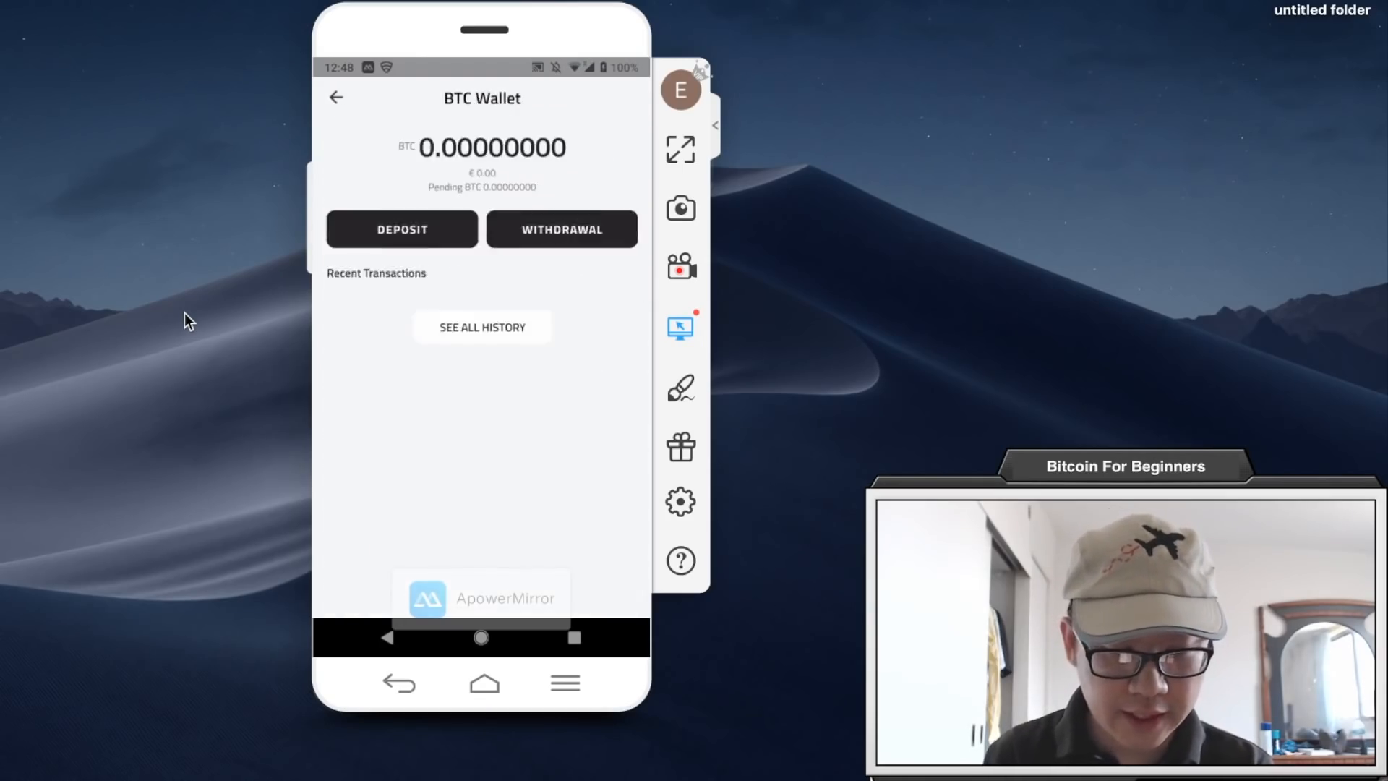
Step: Check the BTC deposit address and withdrawal form, then return to the favorites list
click(400, 229)
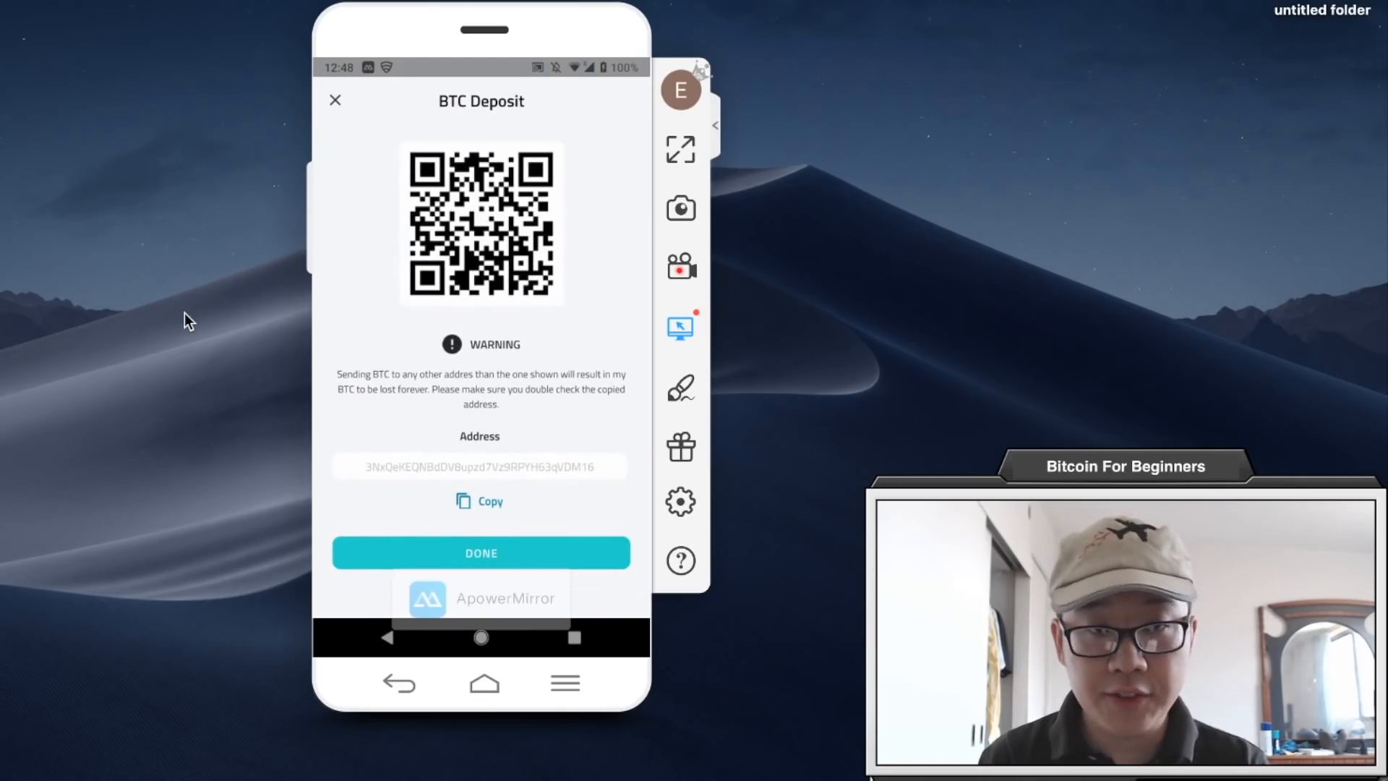
click(479, 552)
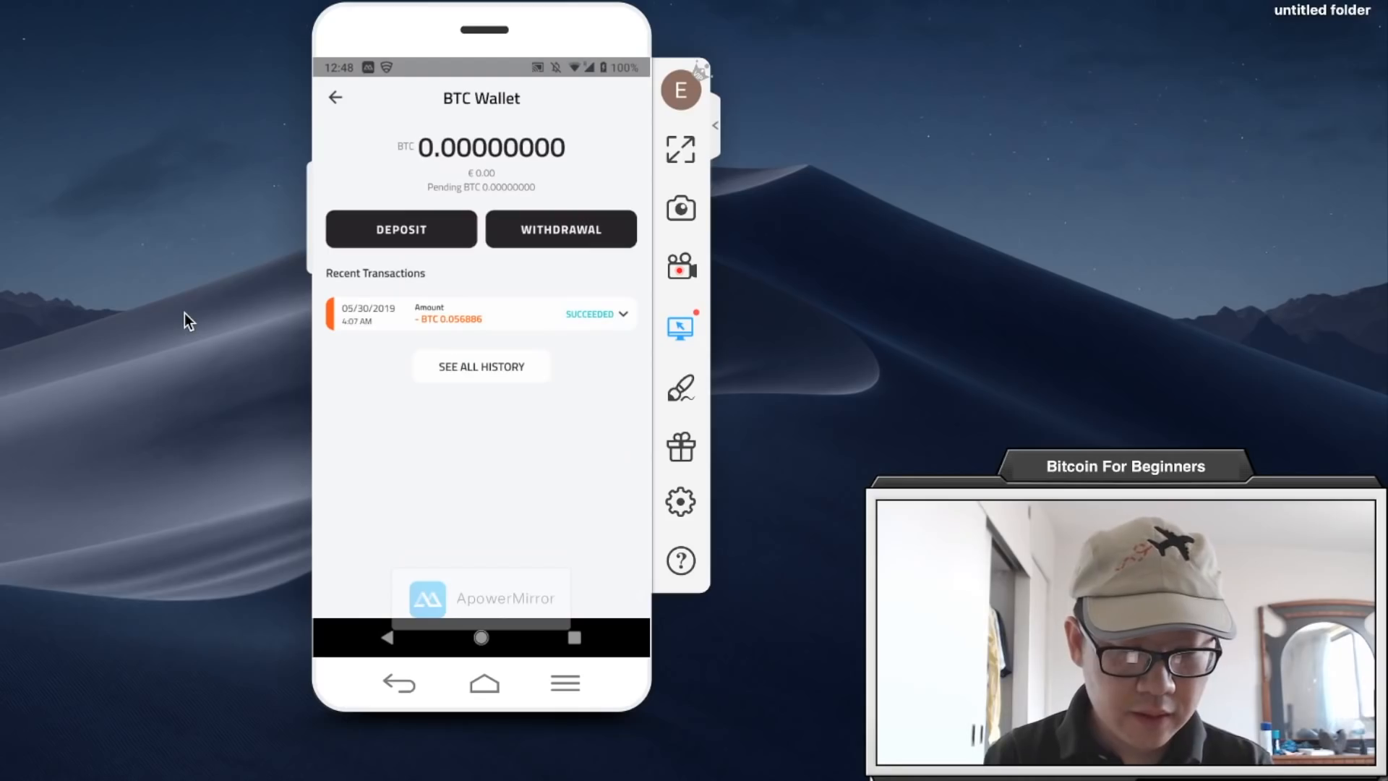
click(561, 228)
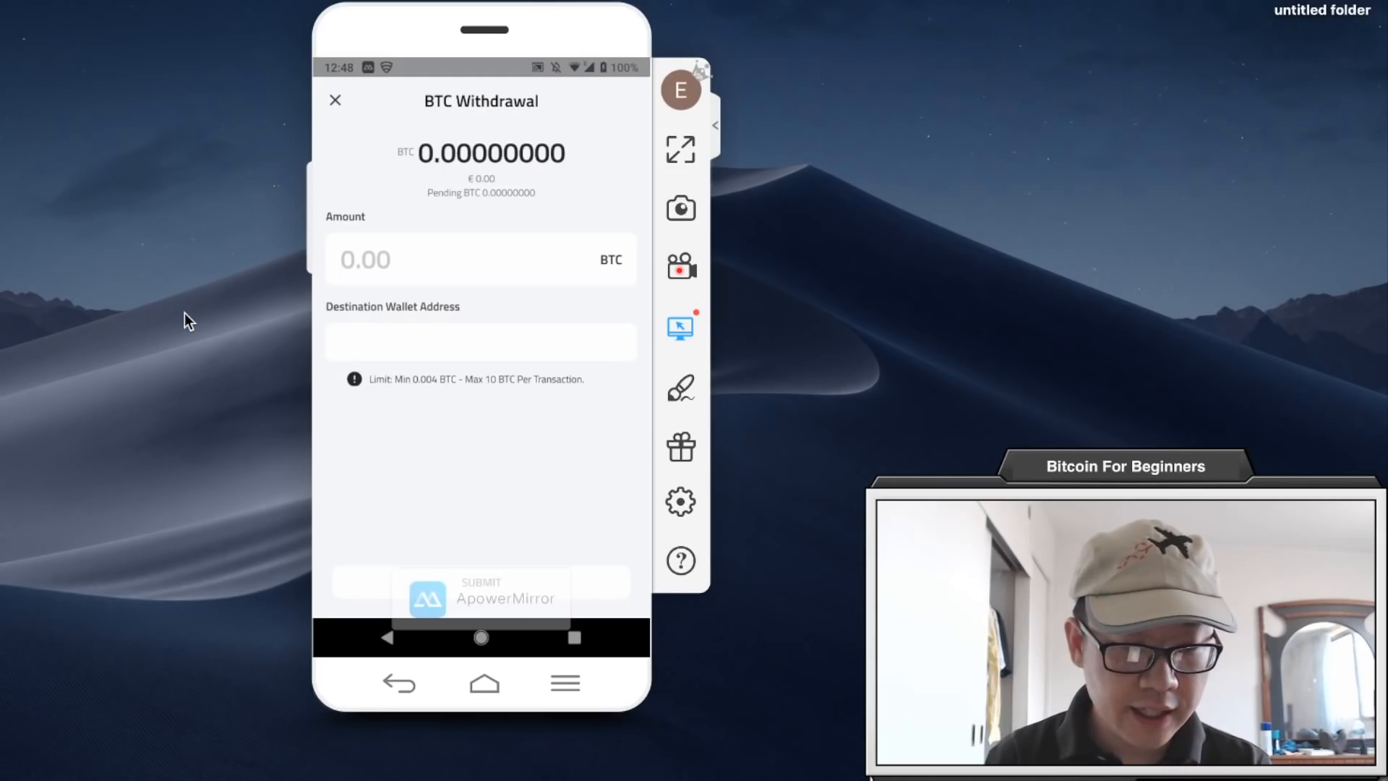
click(334, 100)
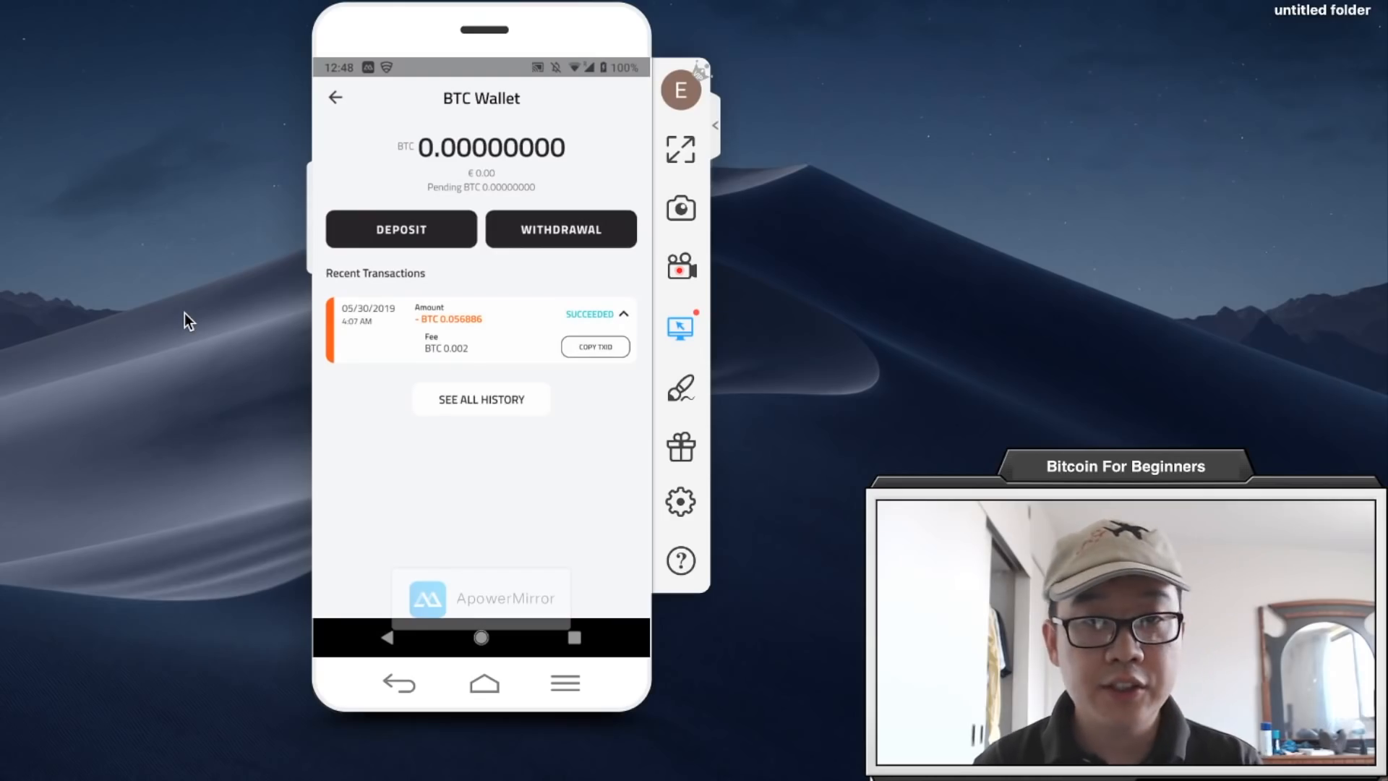
click(334, 97)
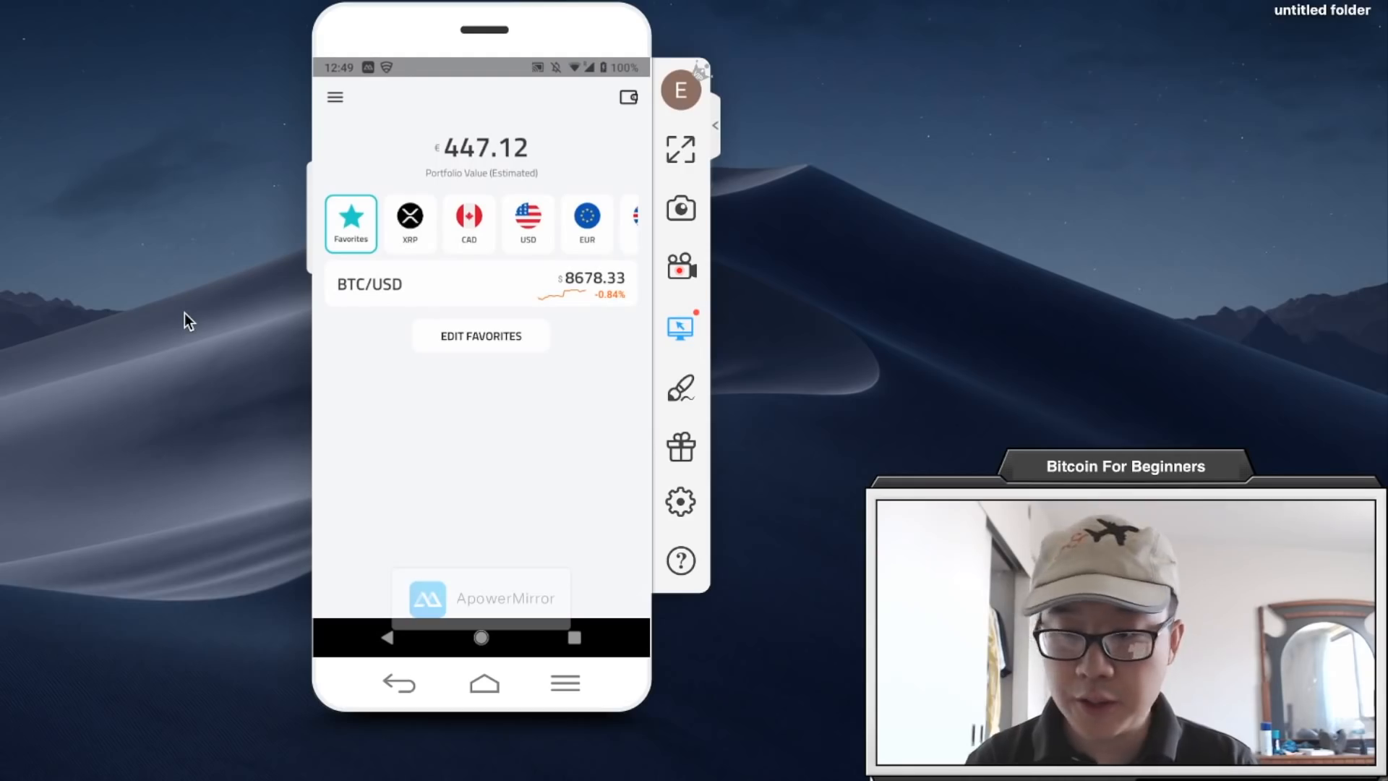
Step: Create a BTC/USD price alert for going above 9,000 USD, then go to account settings
click(480, 284)
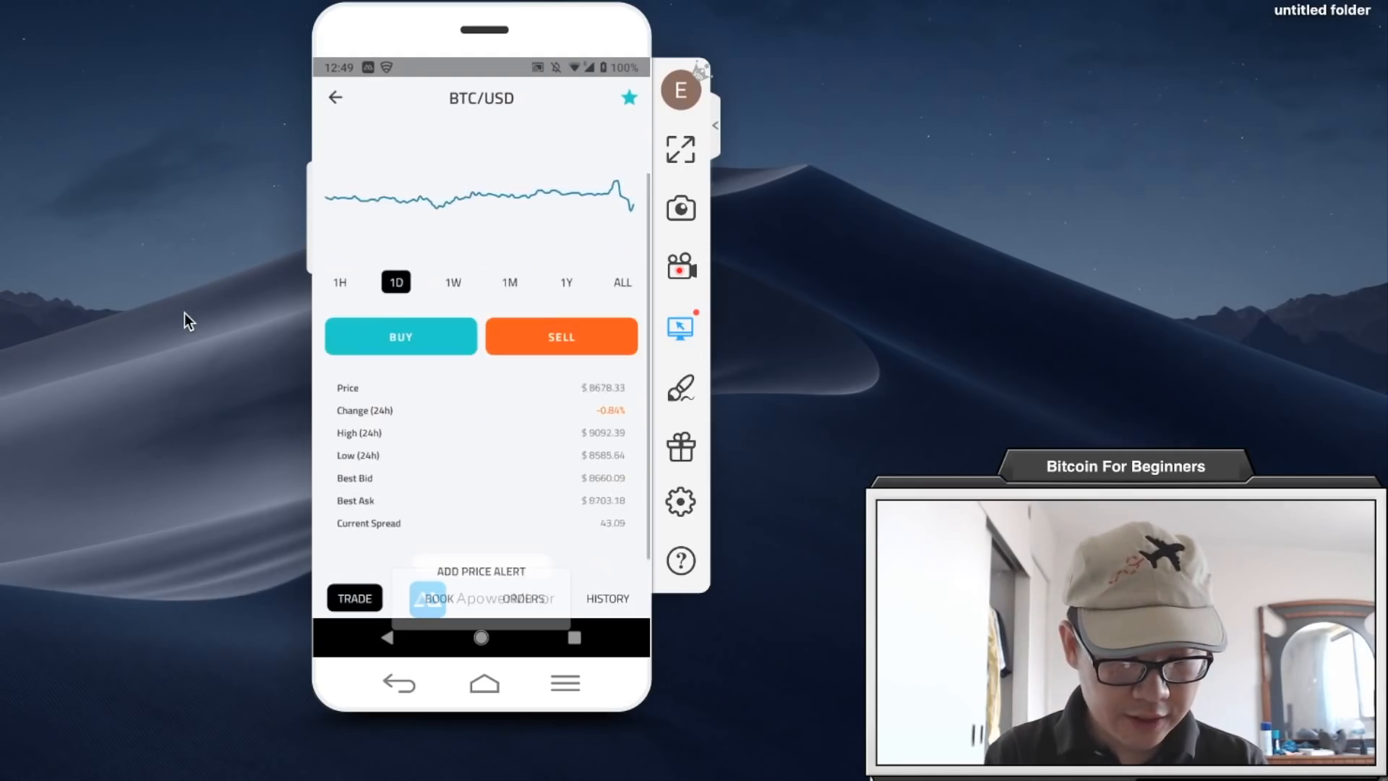
click(480, 570)
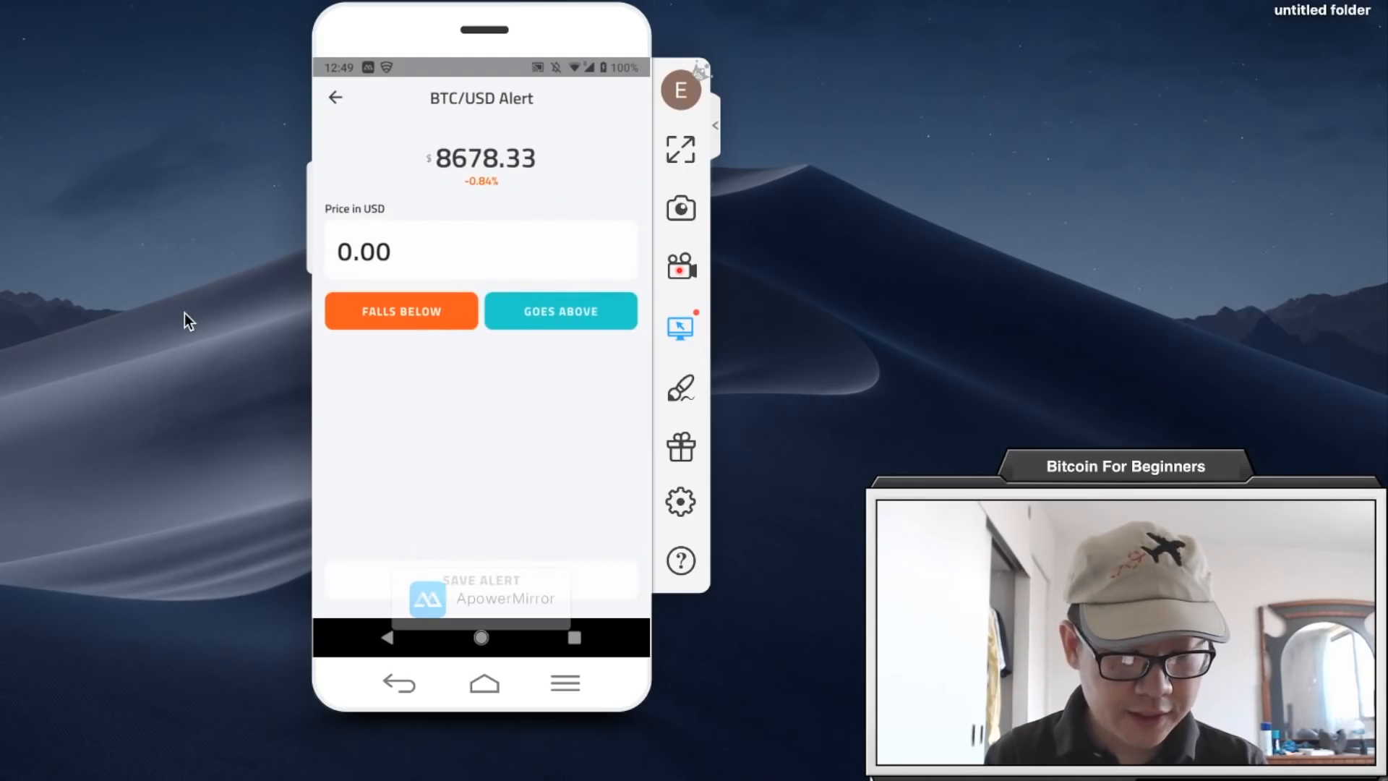
click(480, 250)
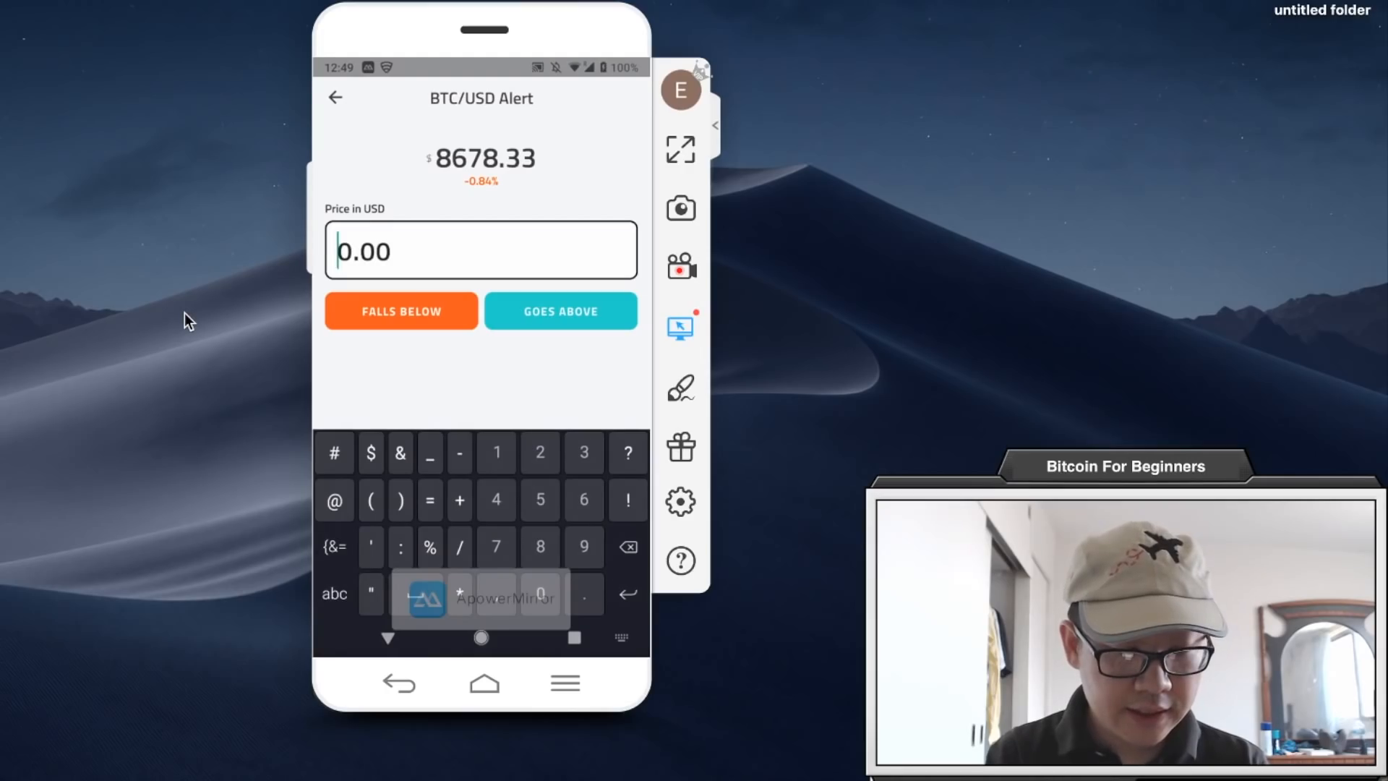
text(9000)
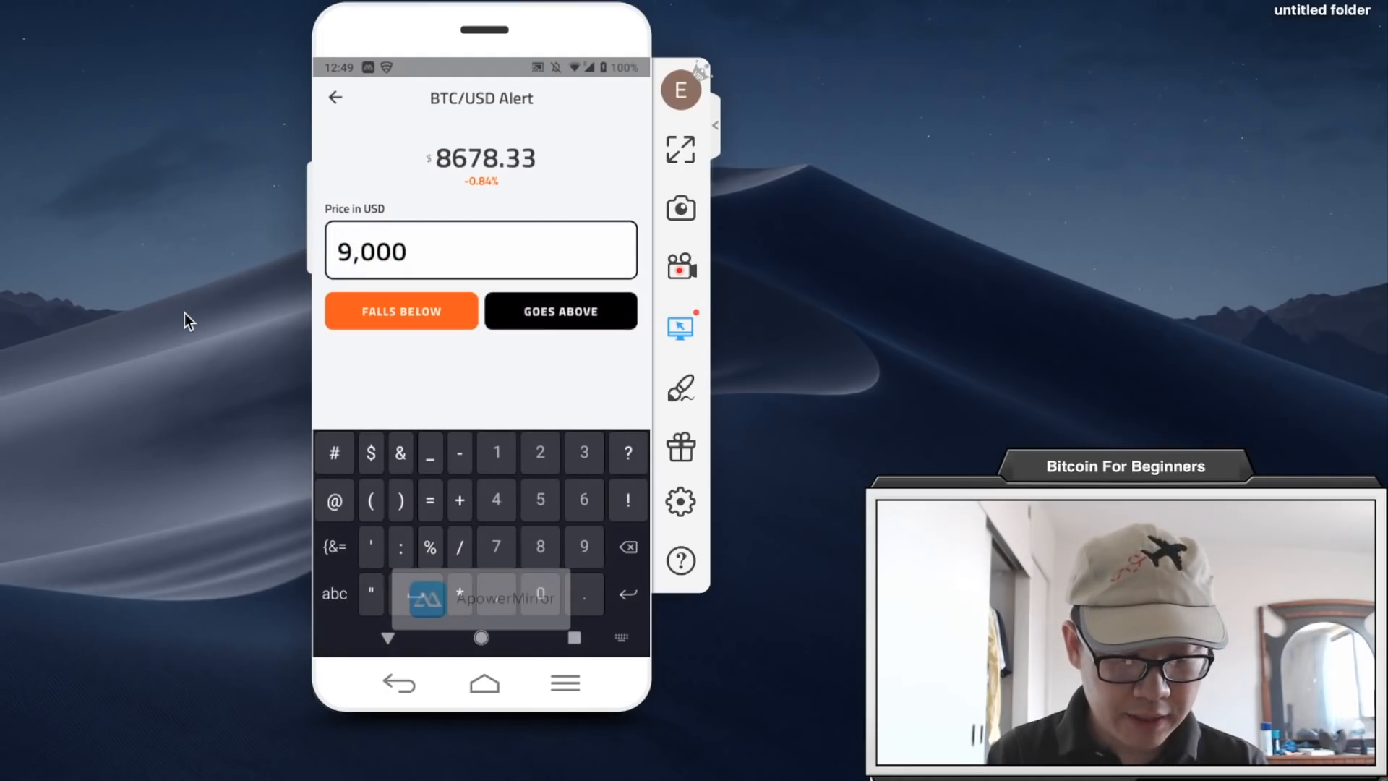
click(334, 97)
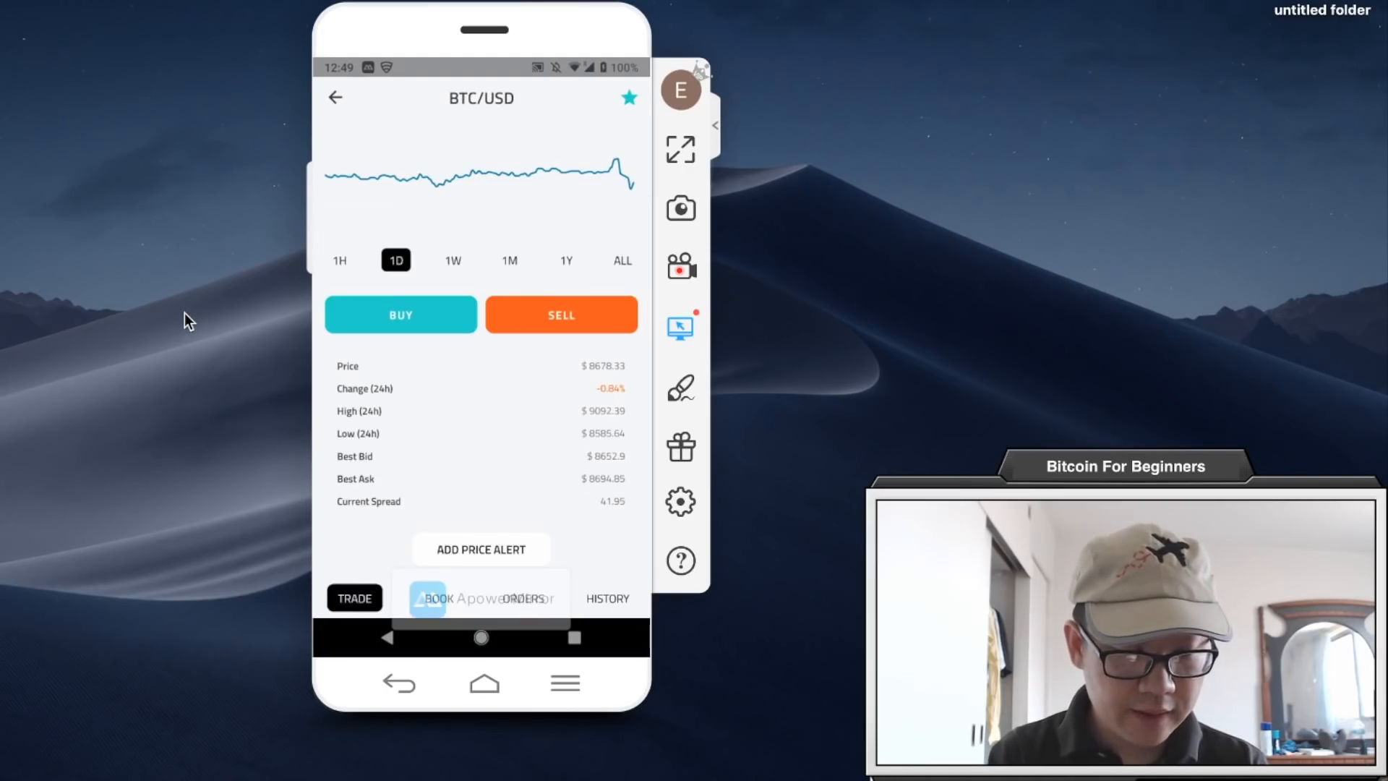
click(480, 550)
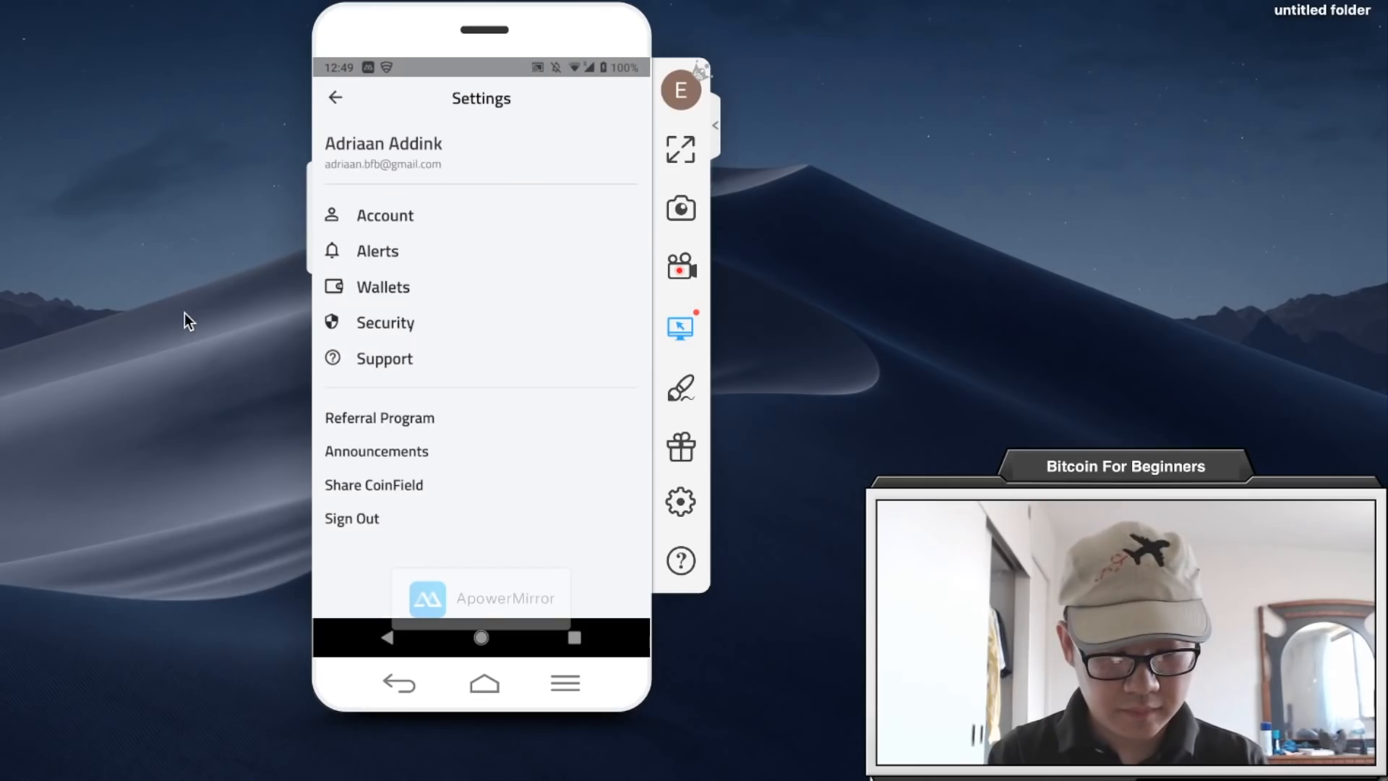
click(379, 418)
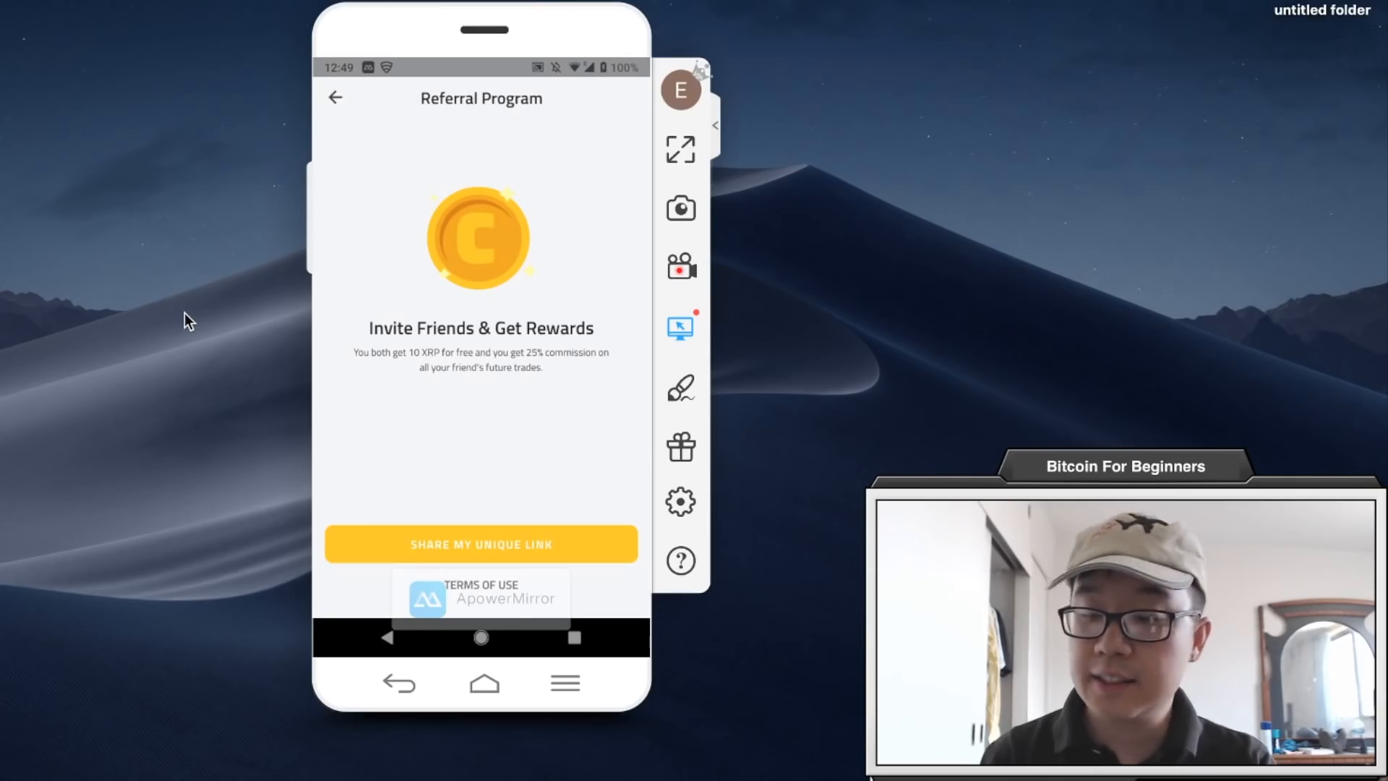
click(336, 97)
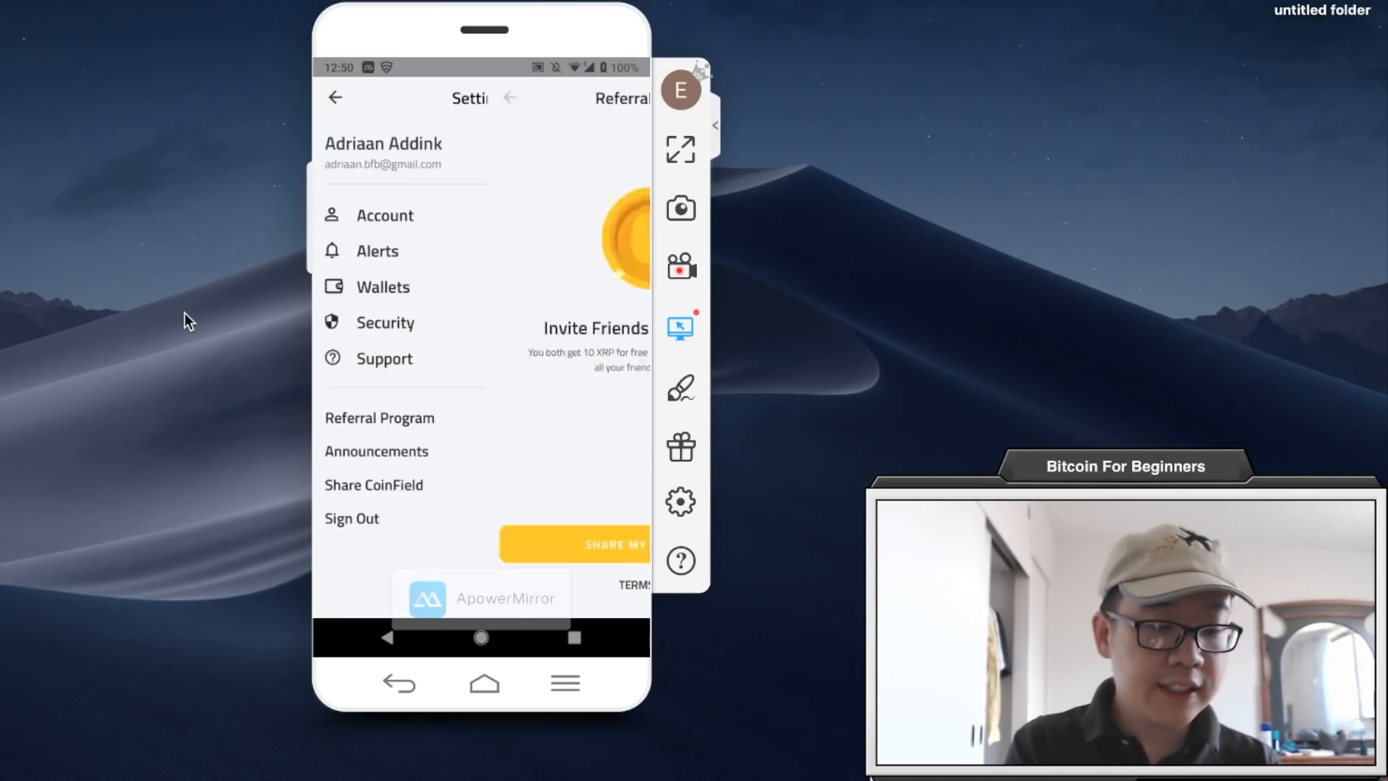